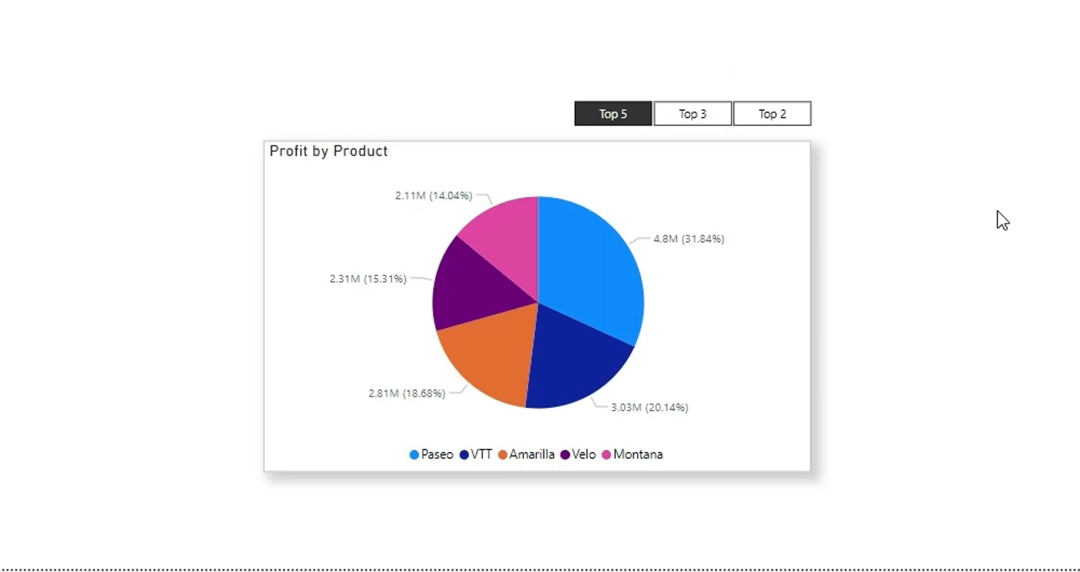
pyautogui.moveTo(778, 78)
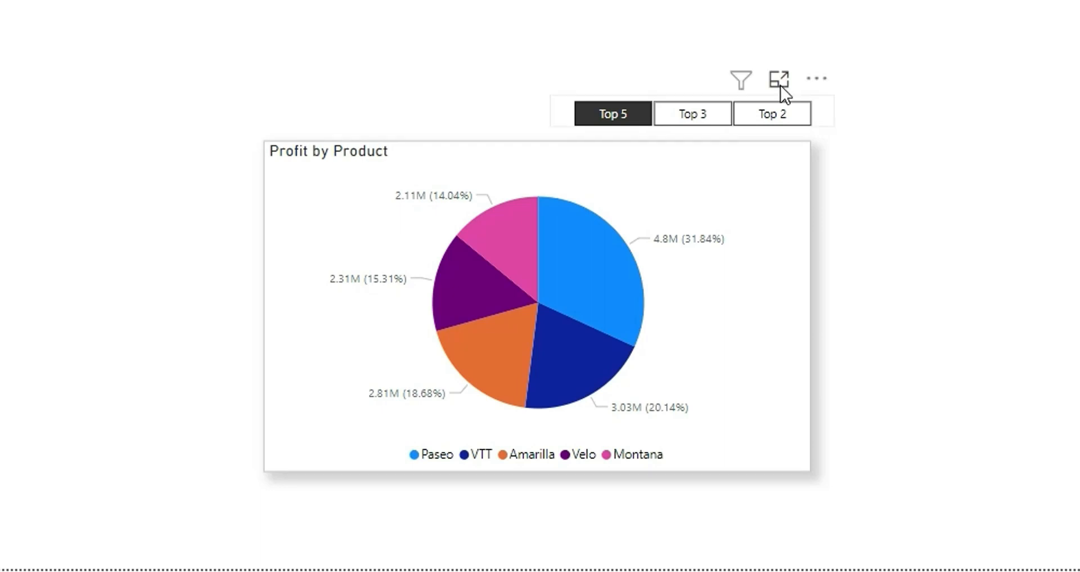
pyautogui.moveTo(824, 379)
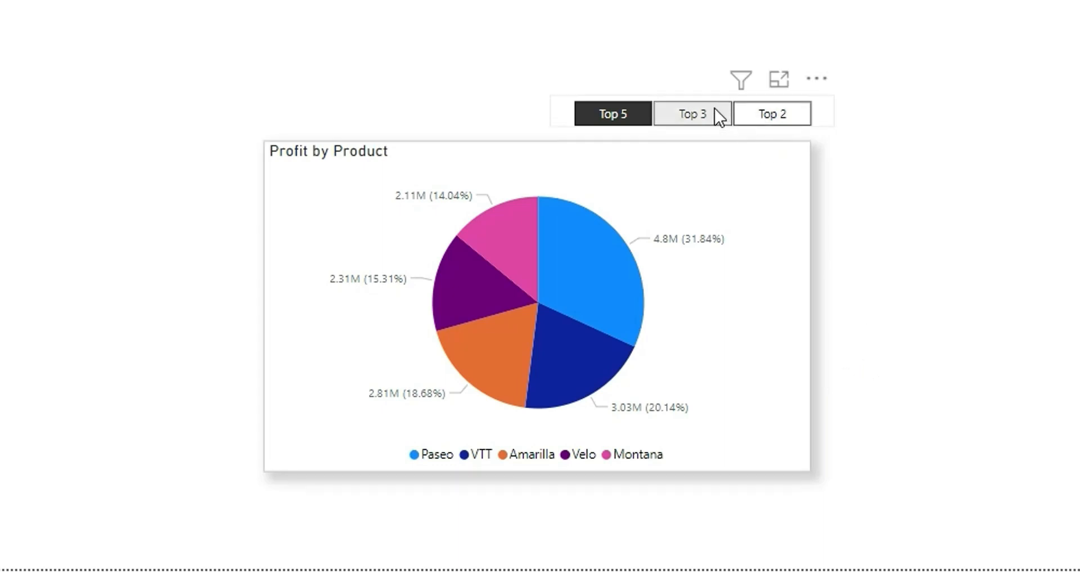
# Filter the pie chart to the top three products, then to the top two, Paseo and VTT
pyautogui.click(692, 113)
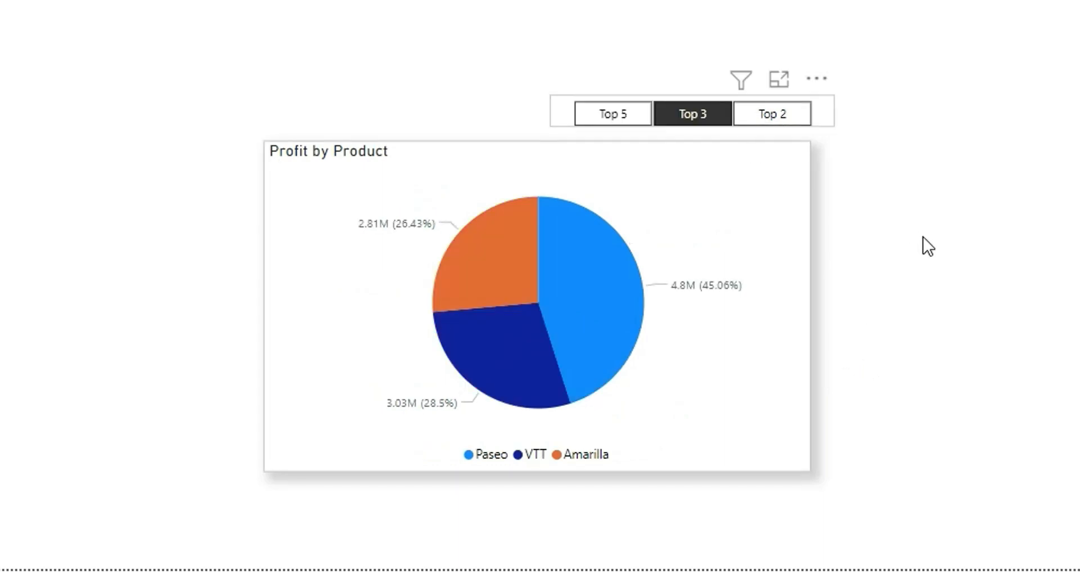
pyautogui.click(771, 112)
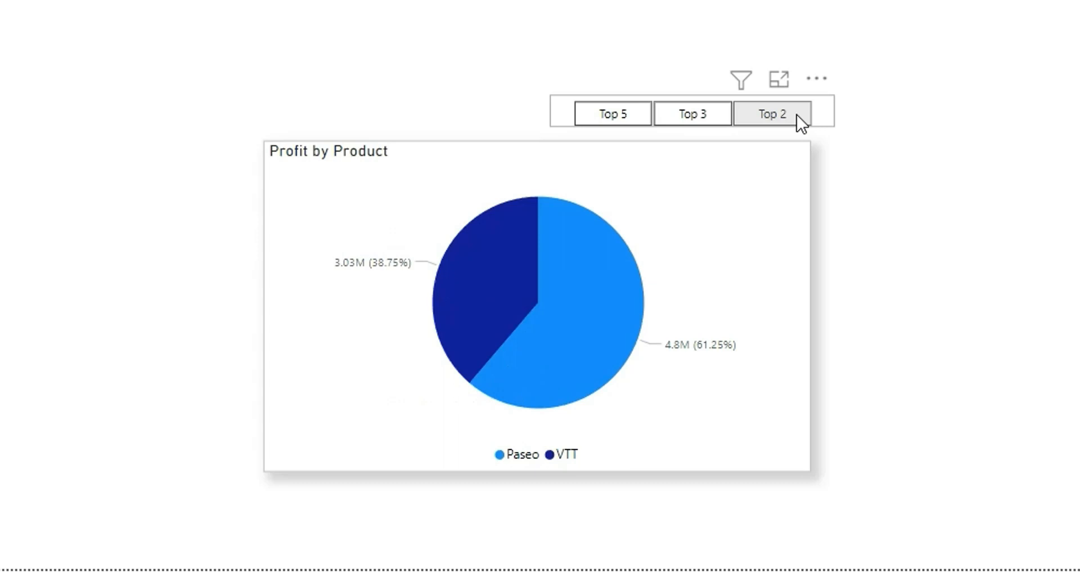
pyautogui.click(771, 114)
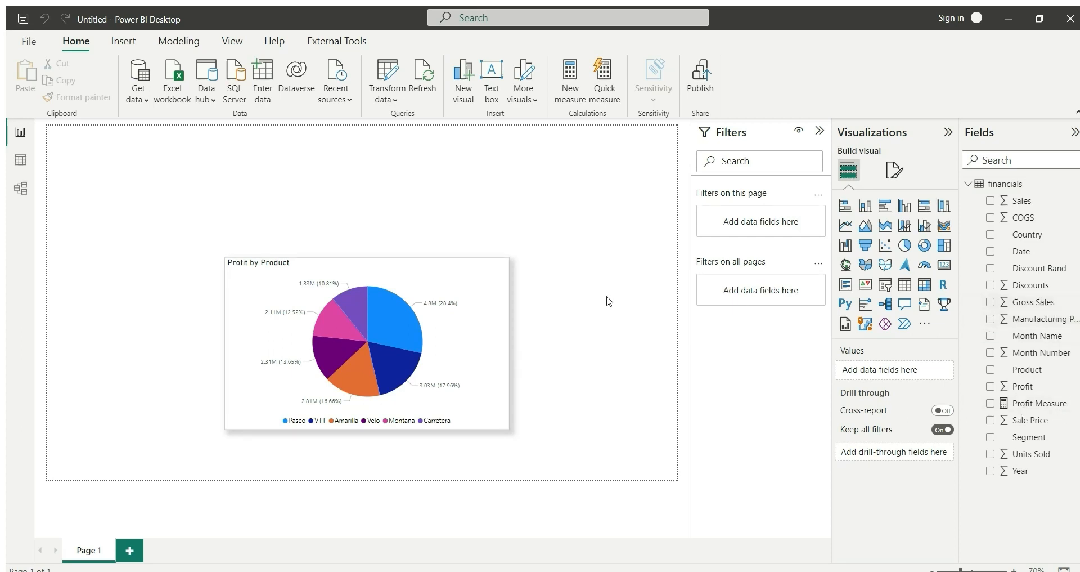
pyautogui.moveTo(347, 263)
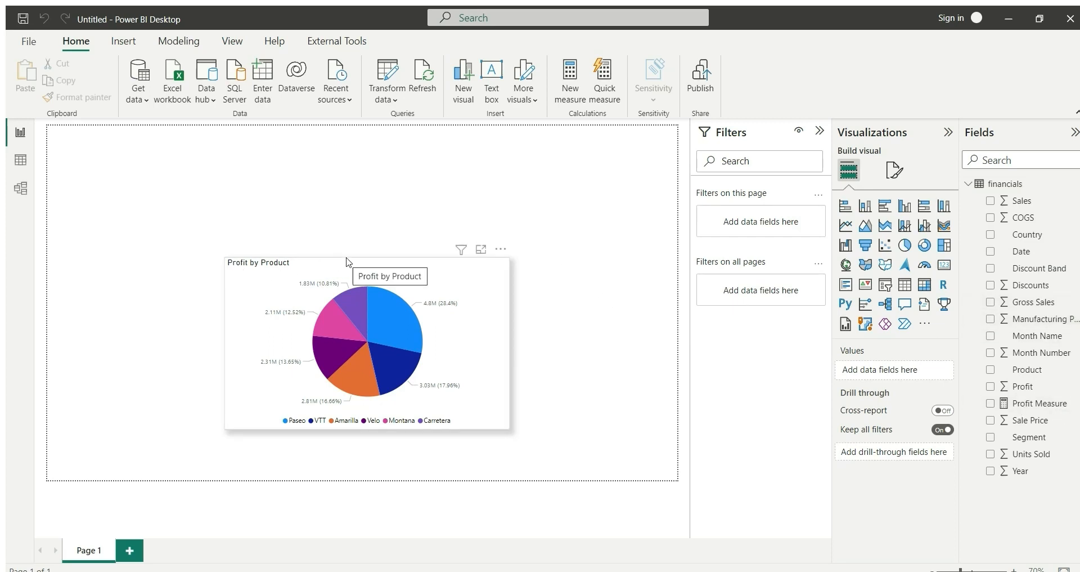
# Select the six-product pie chart to inspect its Product legend and Sum of Profit values
pyautogui.click(369, 344)
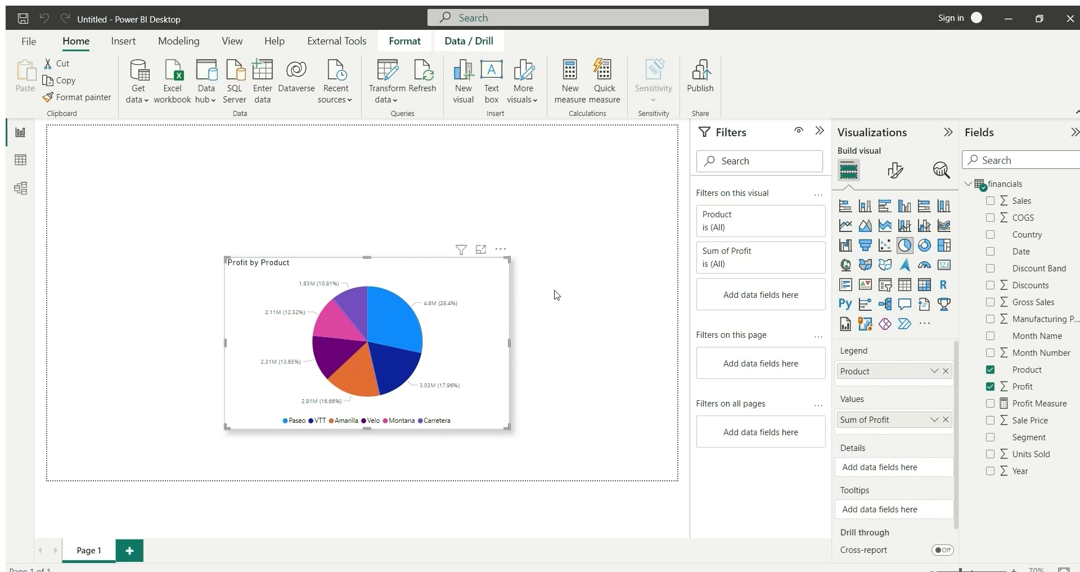
pyautogui.moveTo(591, 284)
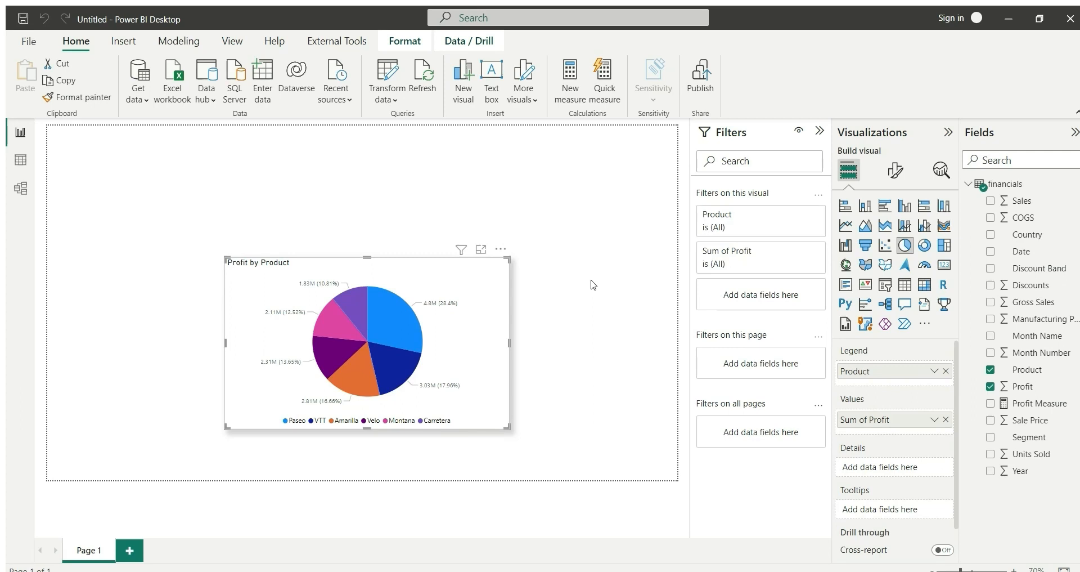
pyautogui.click(489, 179)
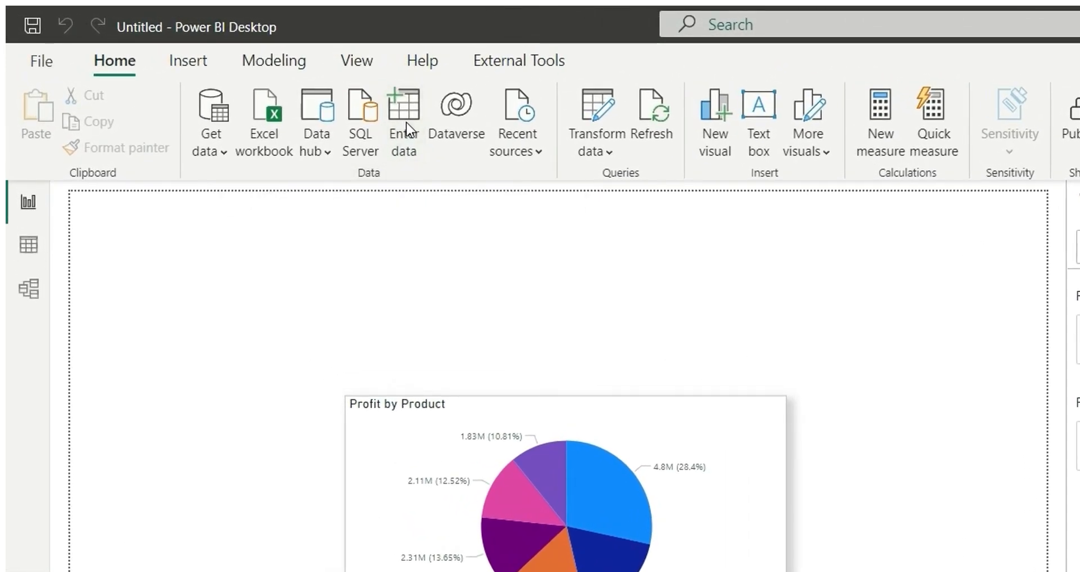
# Start a hand-entered TopN table with columns Metric, Value and Sort
pyautogui.click(403, 121)
pyautogui.write('Top')
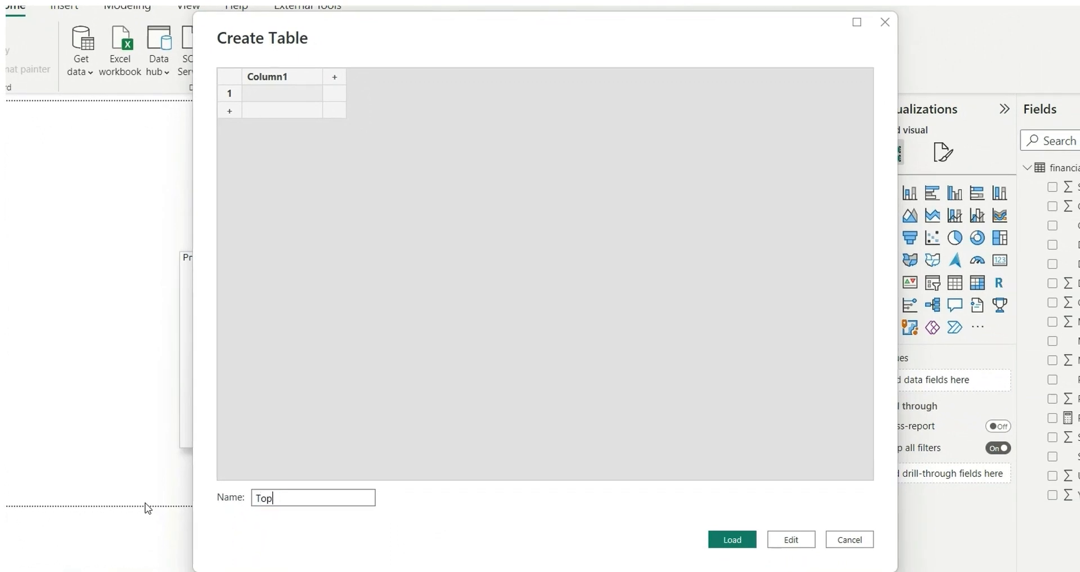
pyautogui.write('N')
pyautogui.click(281, 77)
pyautogui.write('Metric')
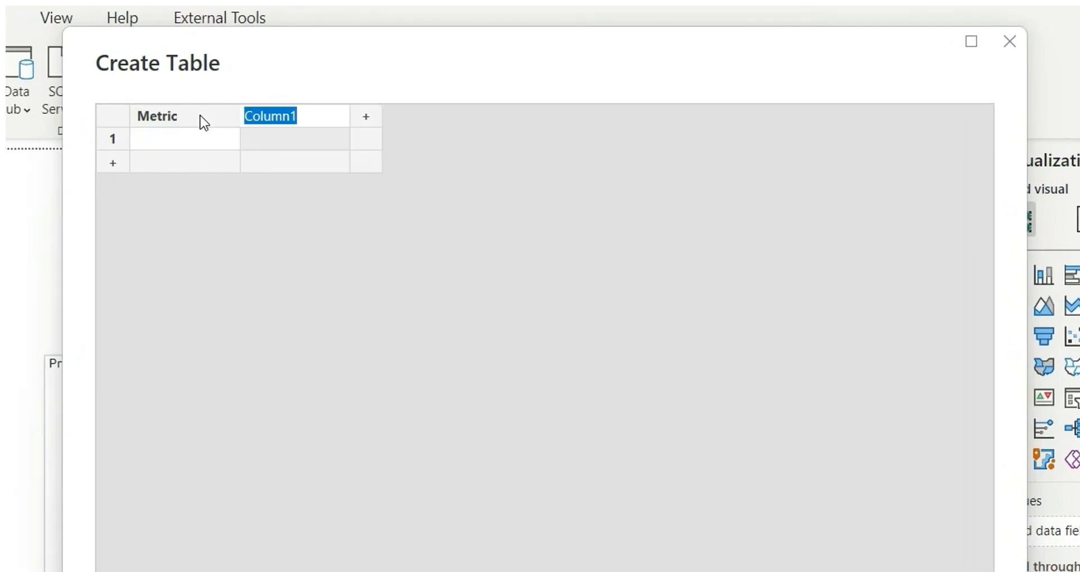
pyautogui.write('Value')
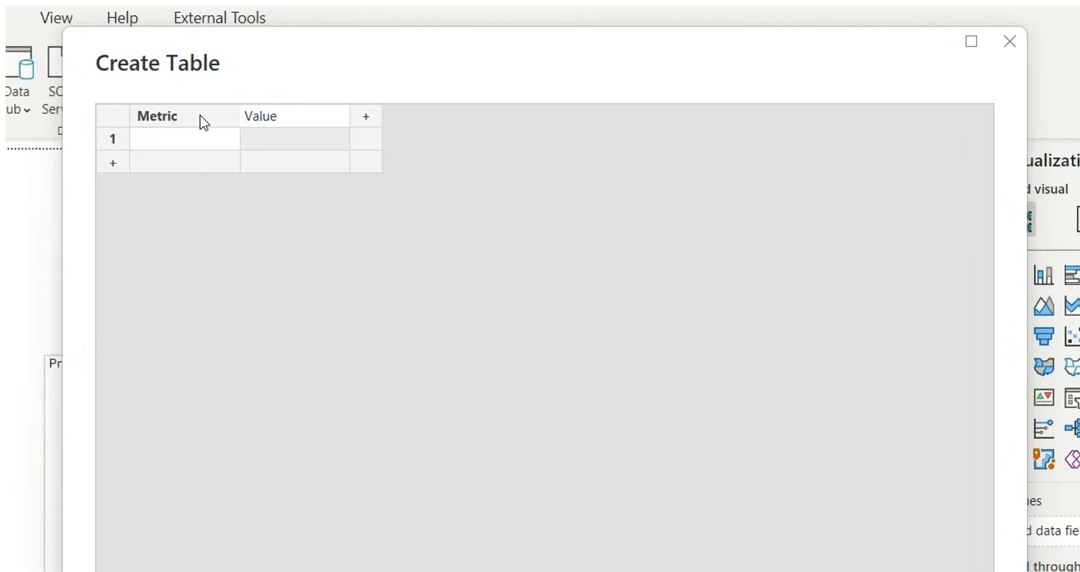
pyautogui.click(366, 116)
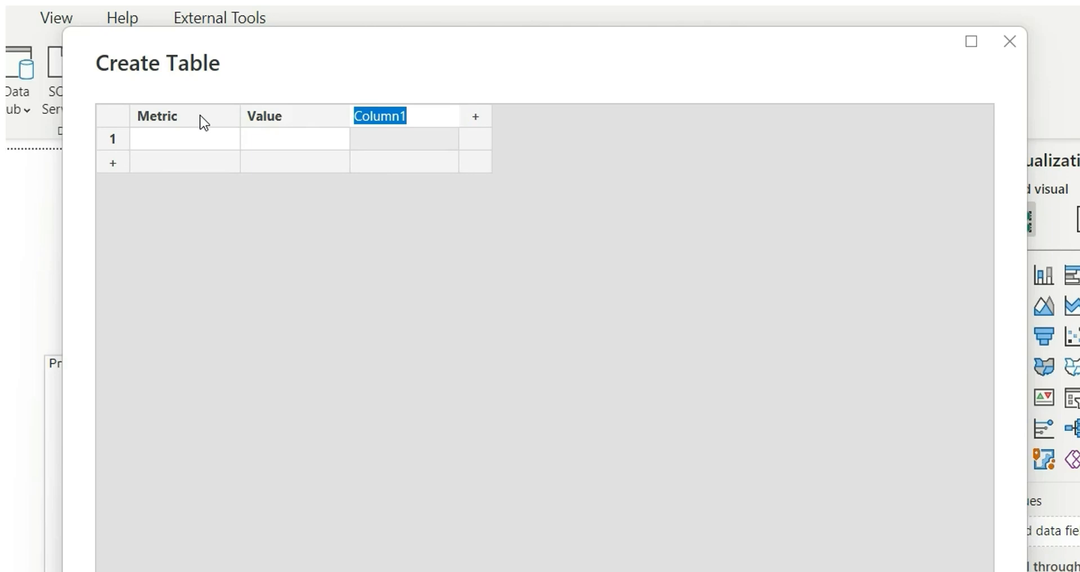
pyautogui.write('Sort')
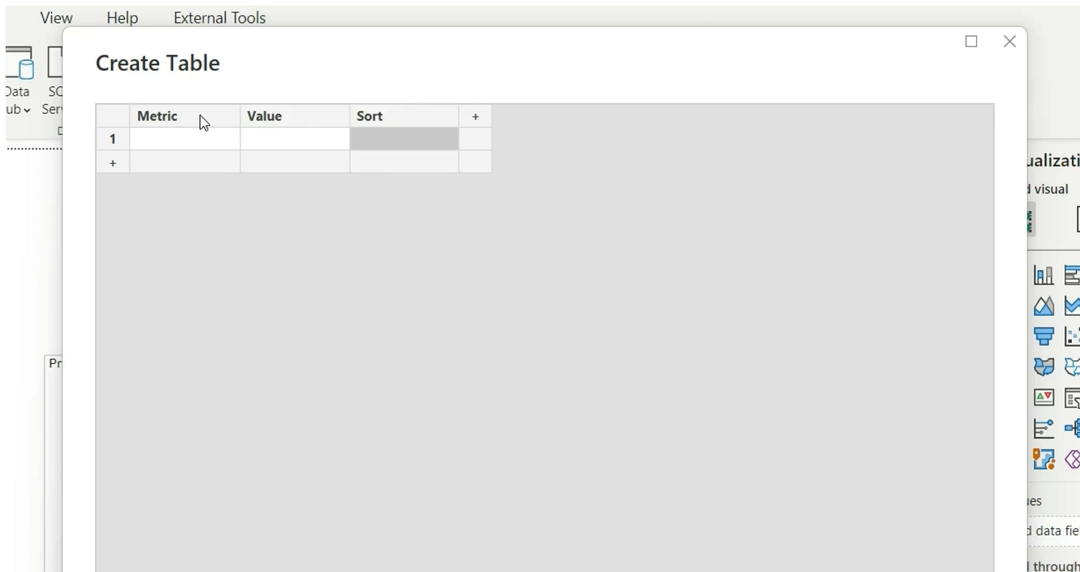
# Enter the rows Top 5/5/1, Top 3/3/2 and Top 2/2/3
pyautogui.write('Top')
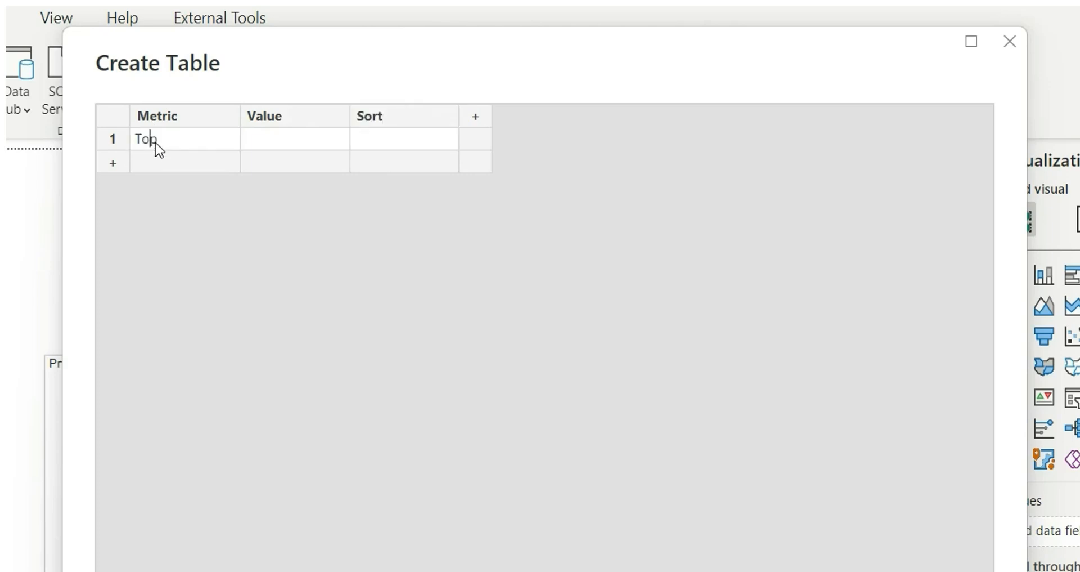
pyautogui.write('r5')
pyautogui.click(295, 139)
pyautogui.write('5')
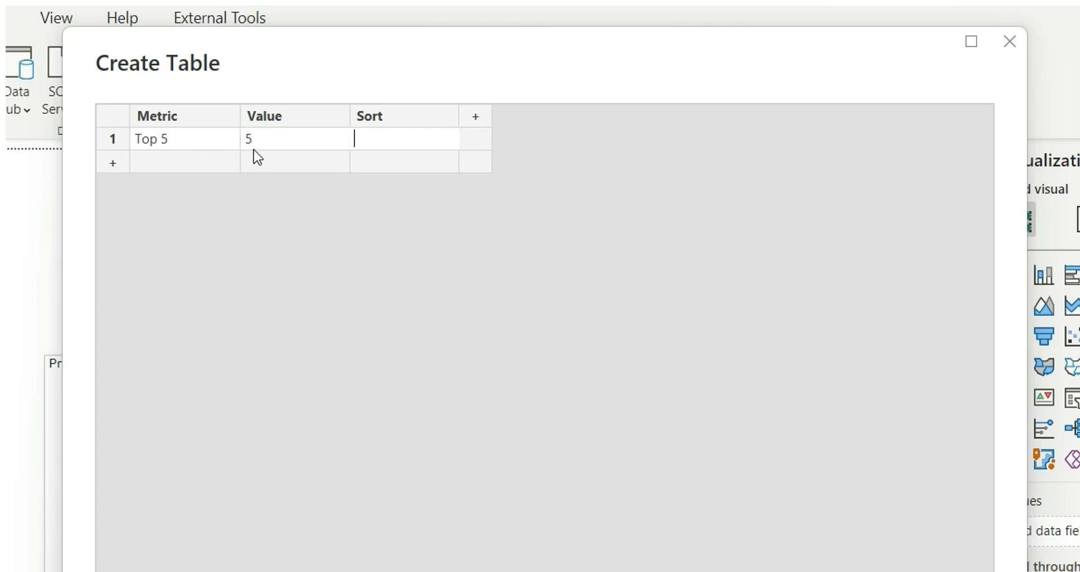
pyautogui.write('1')
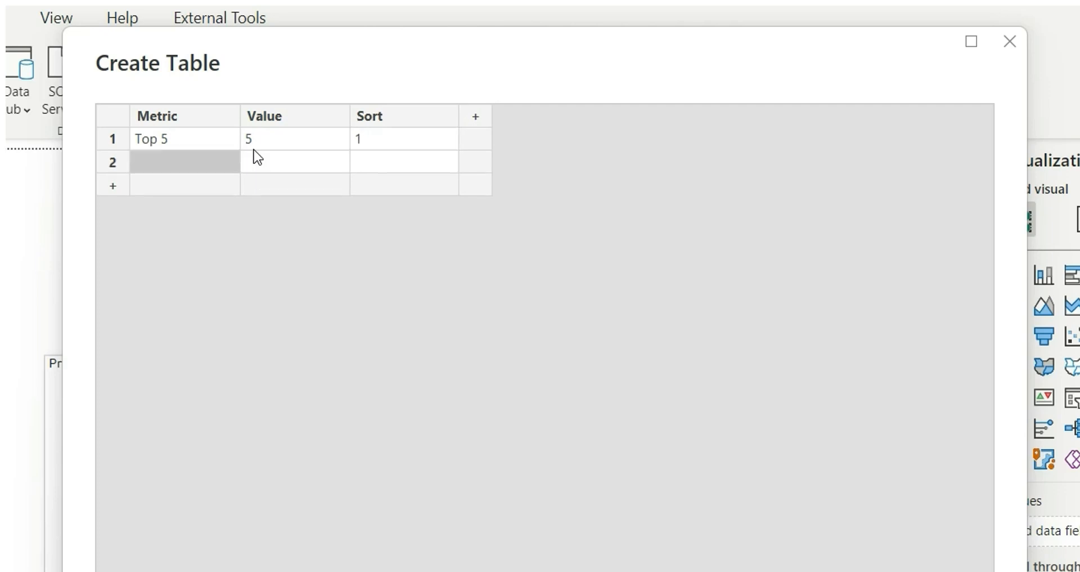
pyautogui.write('Top')
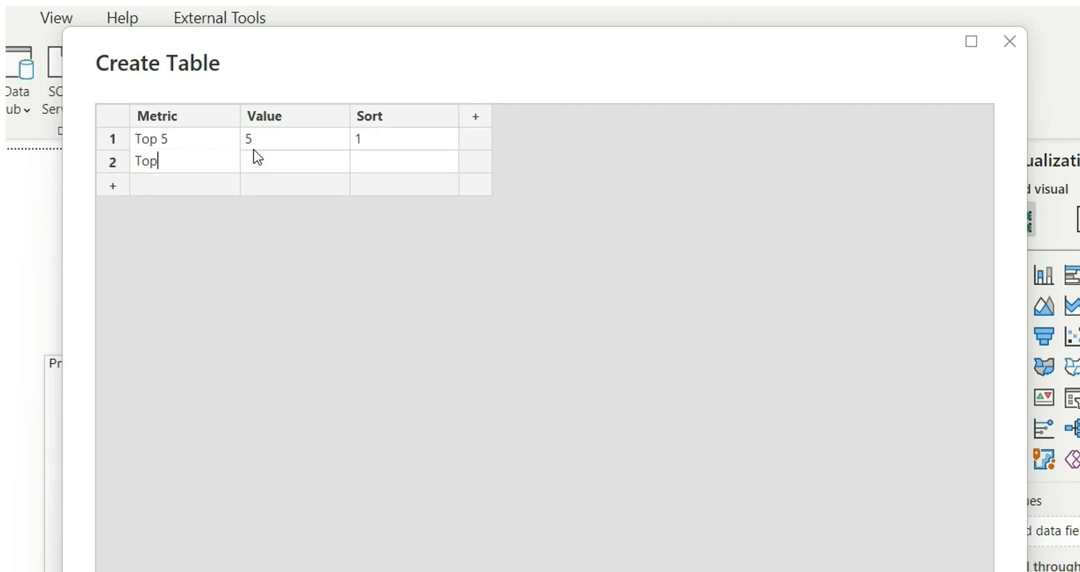
pyautogui.write('3')
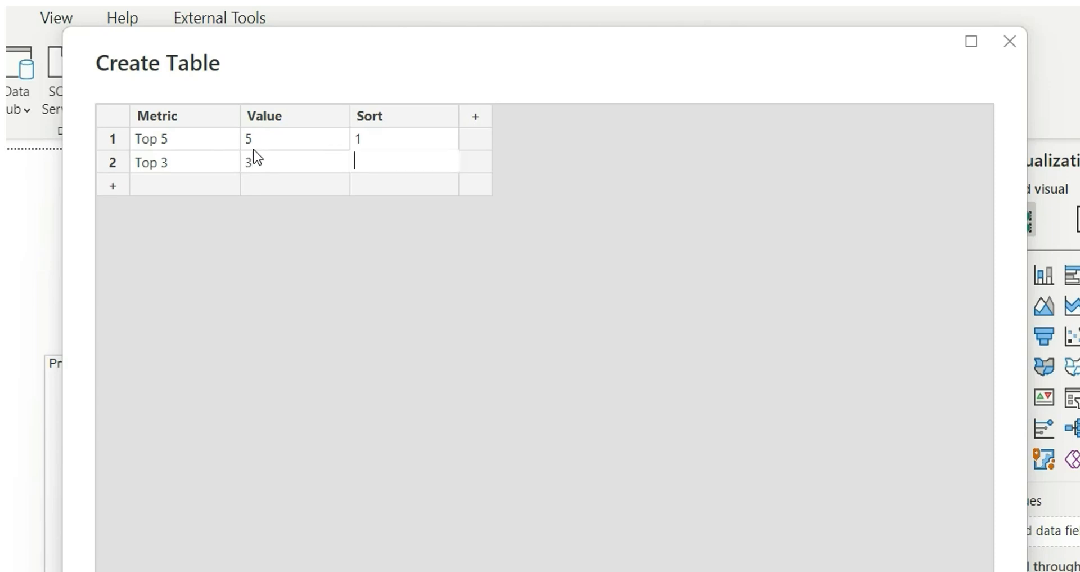
pyautogui.write('2')
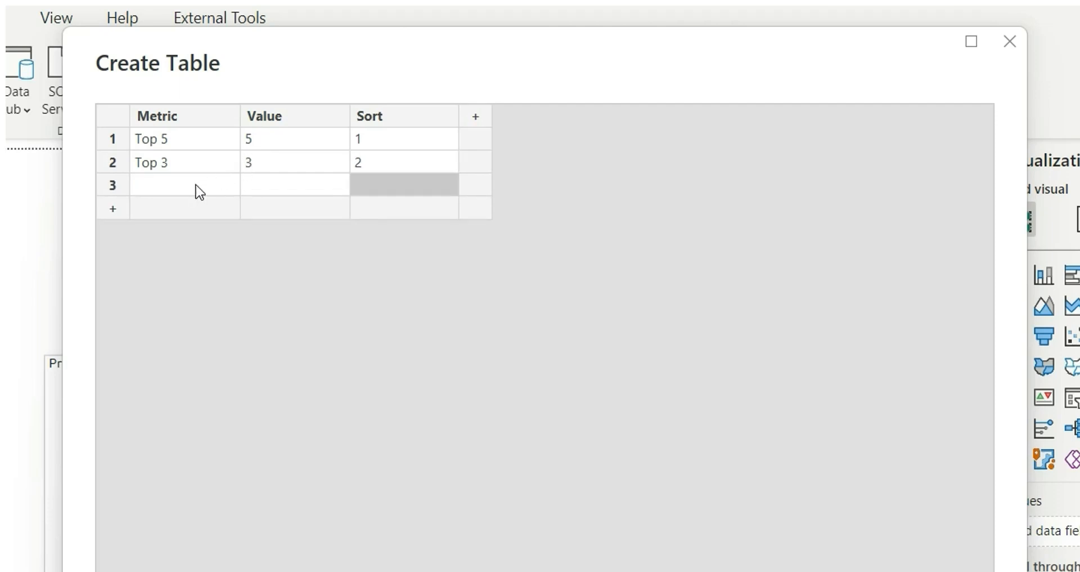
pyautogui.write('T')
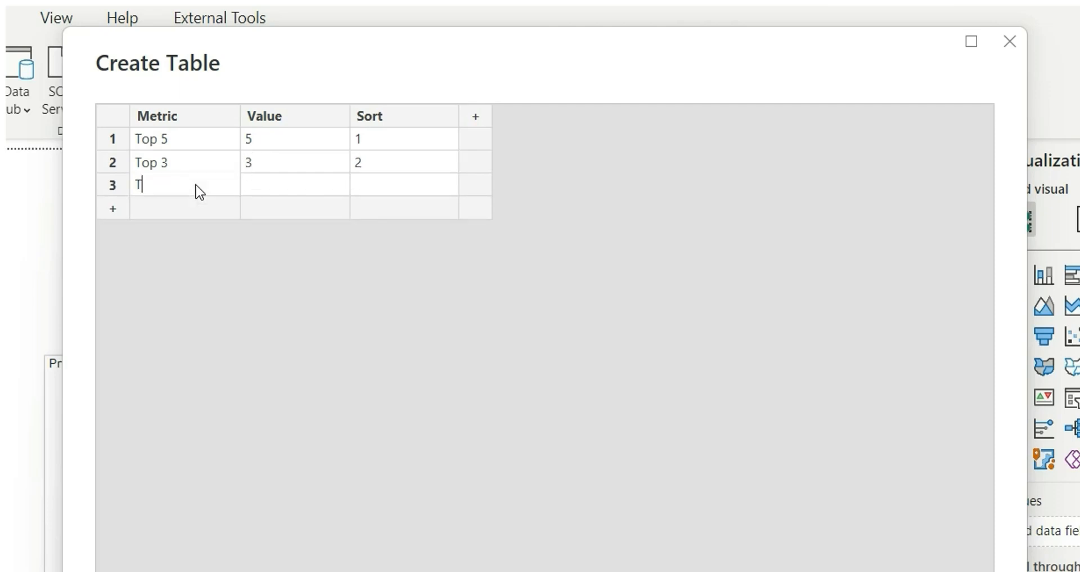
pyautogui.write('op 2')
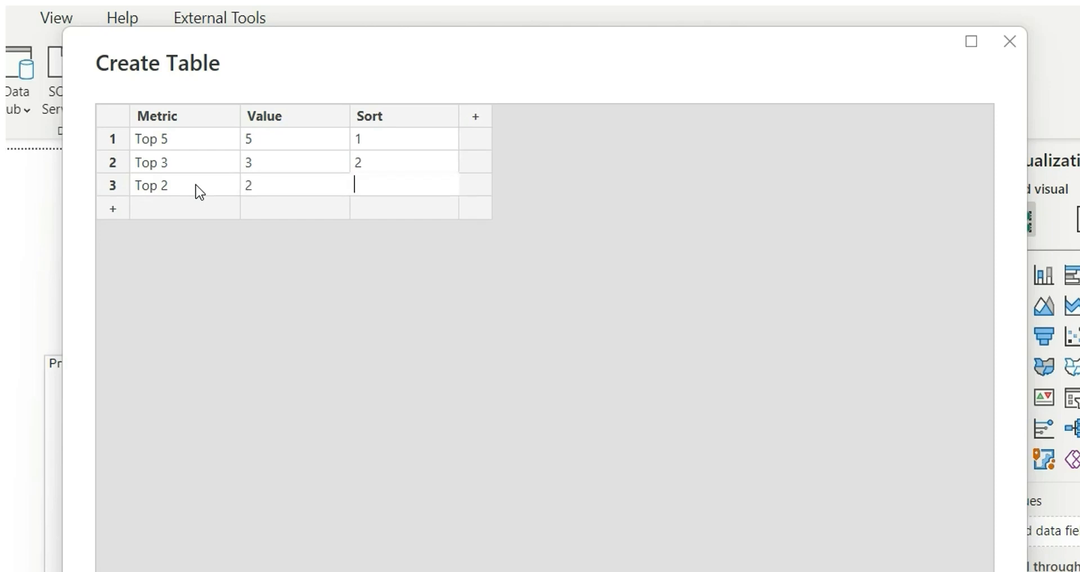
pyautogui.write('3')
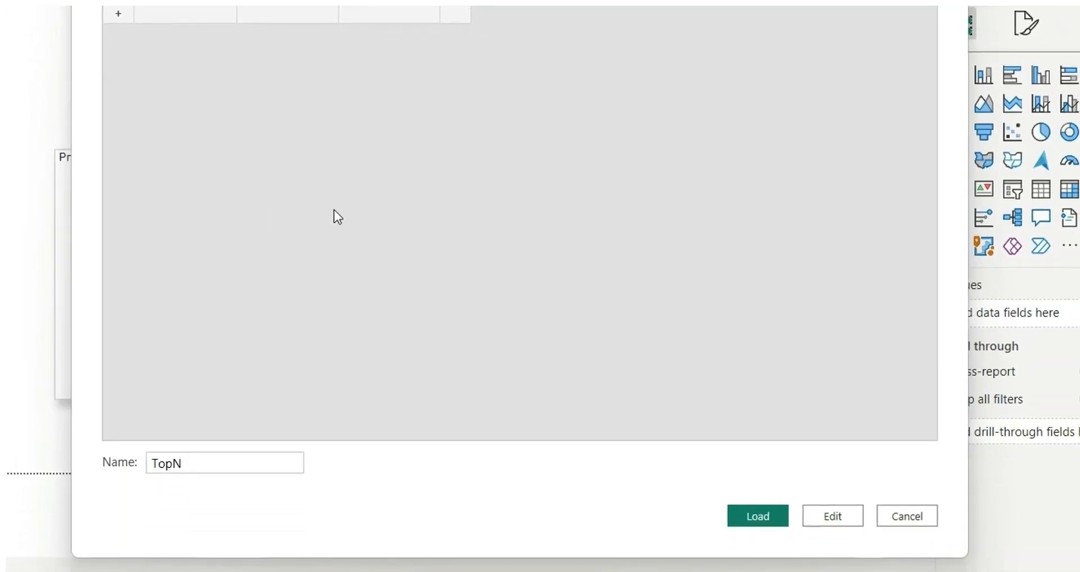
pyautogui.click(757, 515)
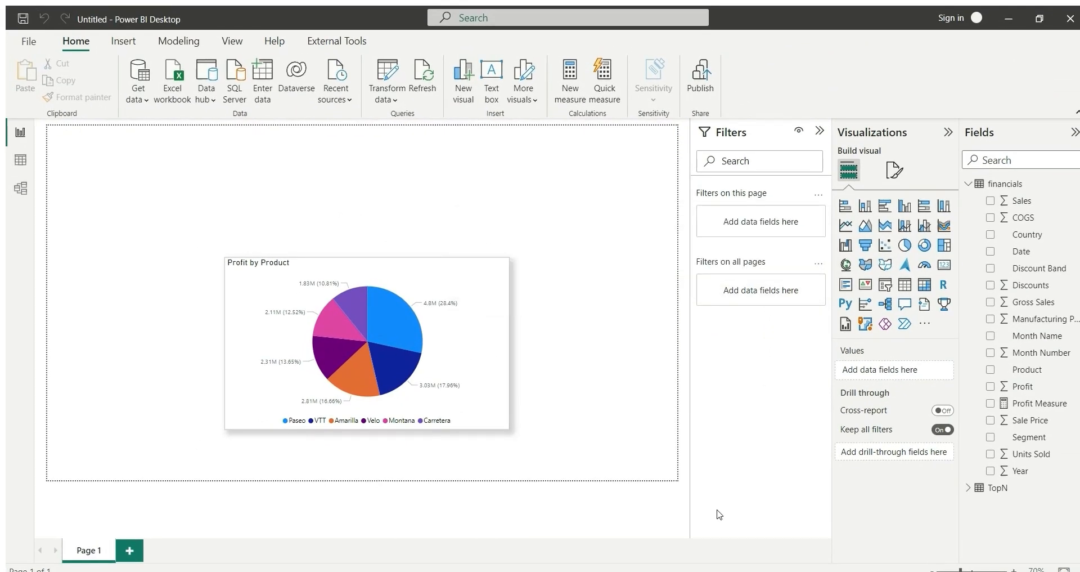
pyautogui.click(969, 487)
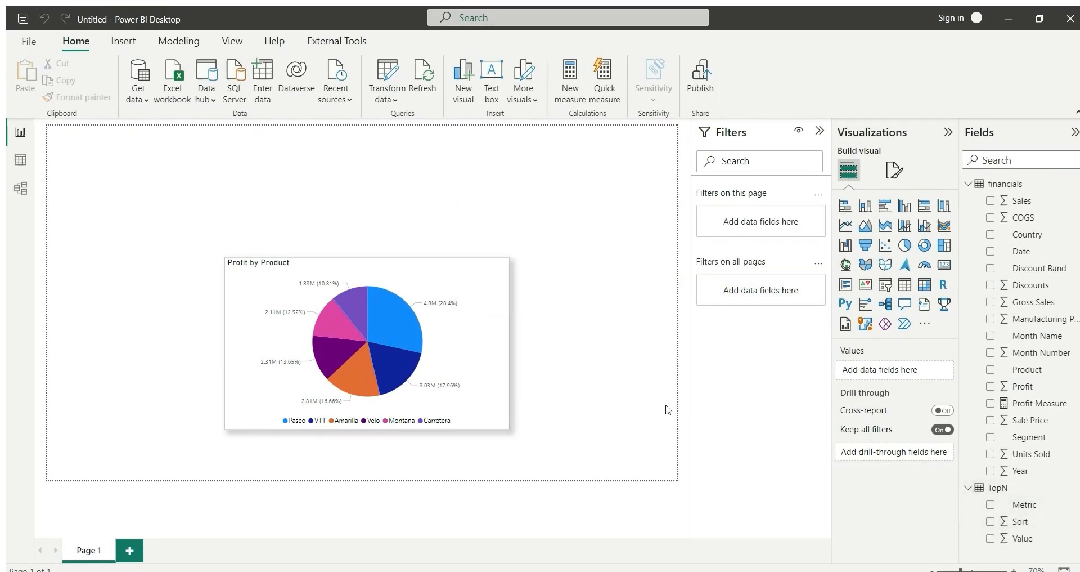
pyautogui.moveTo(673, 413)
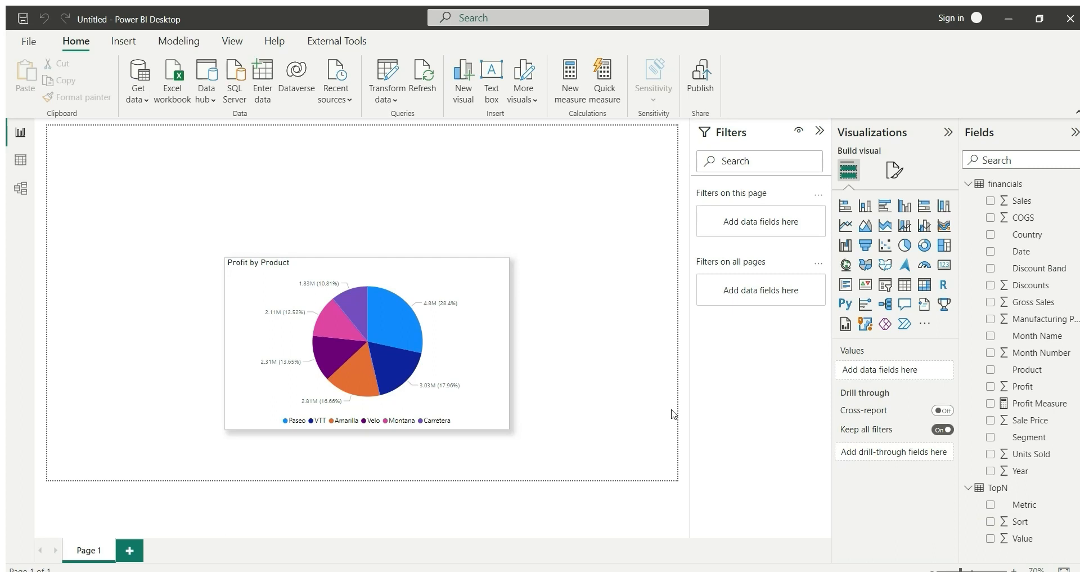
# Start a Product Rank measure in TopN using RANKX over ALL(financials[Product])
pyautogui.rightClick(1025, 504)
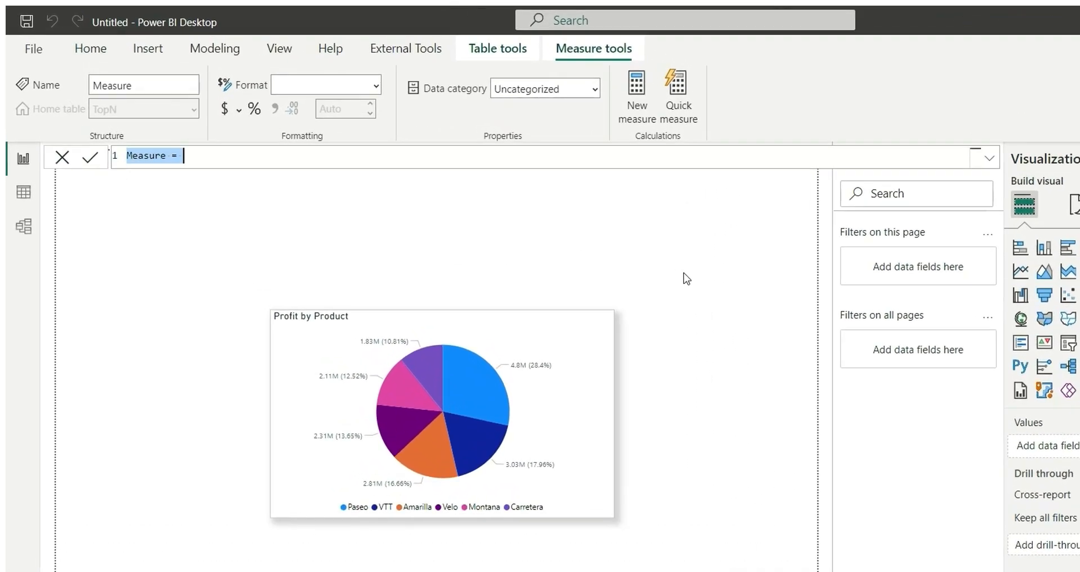
pyautogui.write('Pr')
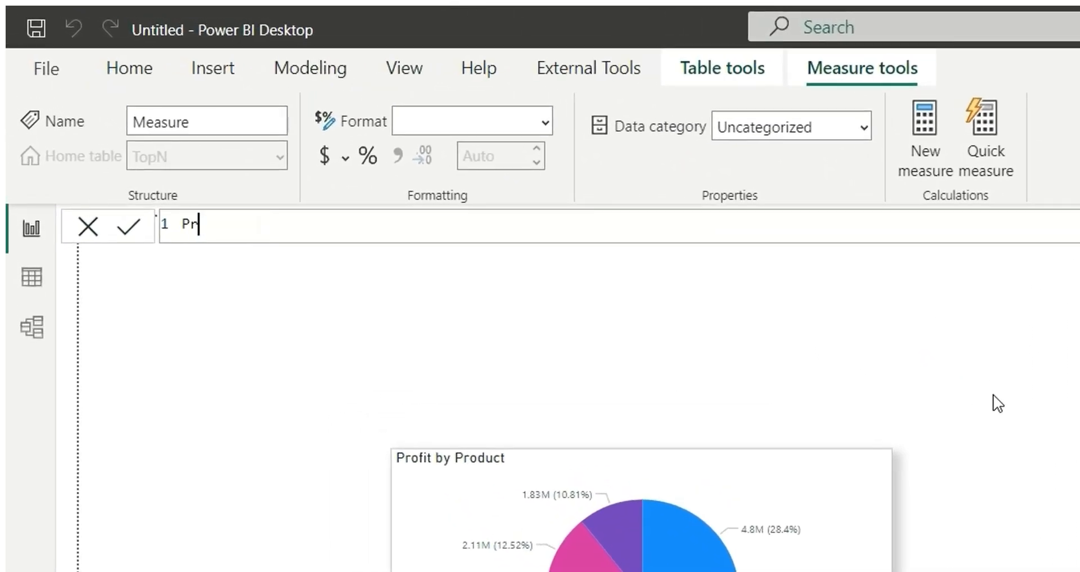
pyautogui.write('oduct Ra')
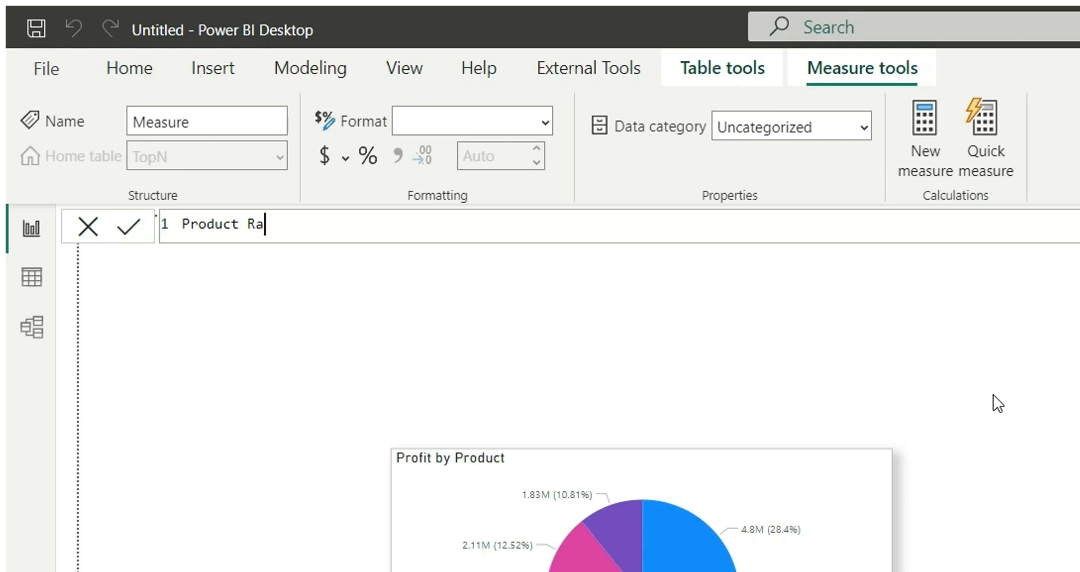
pyautogui.write('nk =')
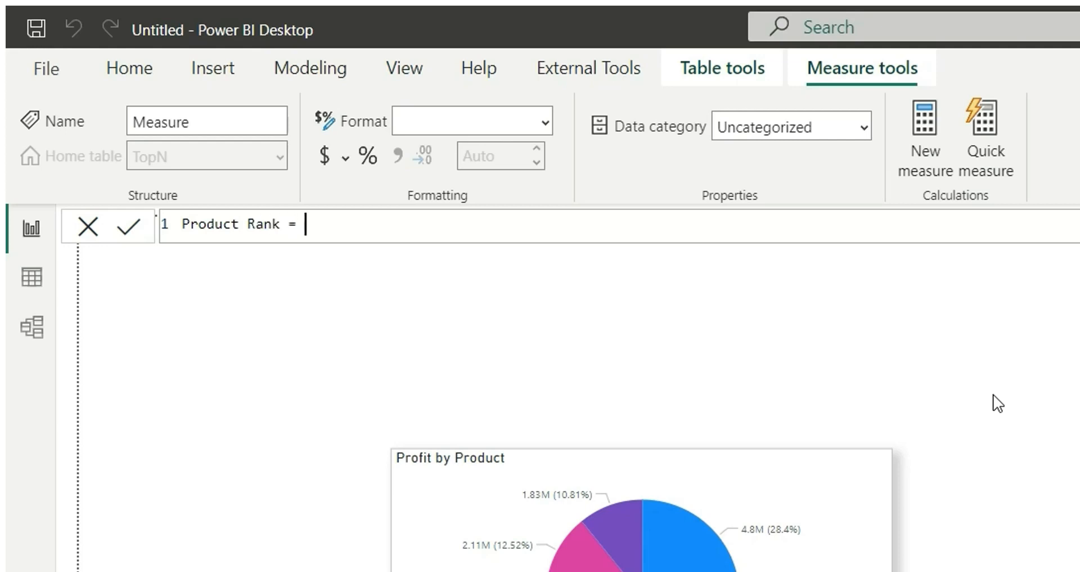
pyautogui.press('Return')
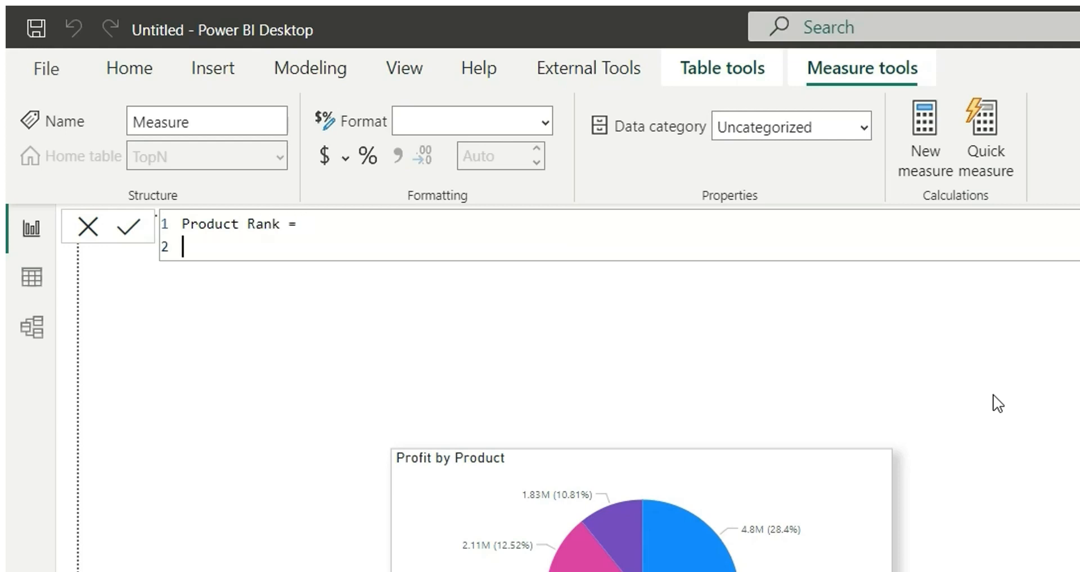
pyautogui.write('rank')
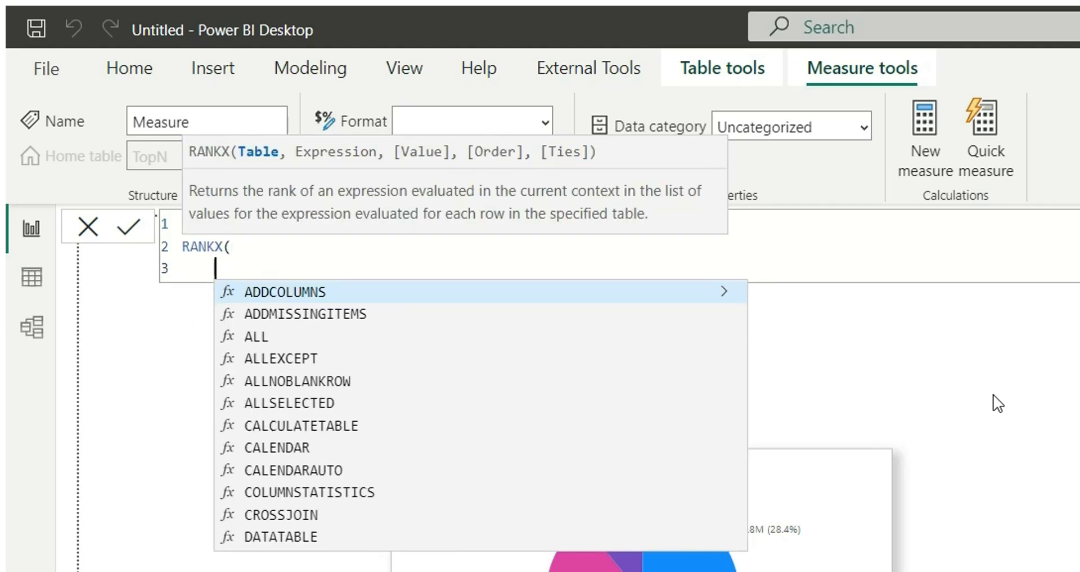
pyautogui.write('ALL(p')
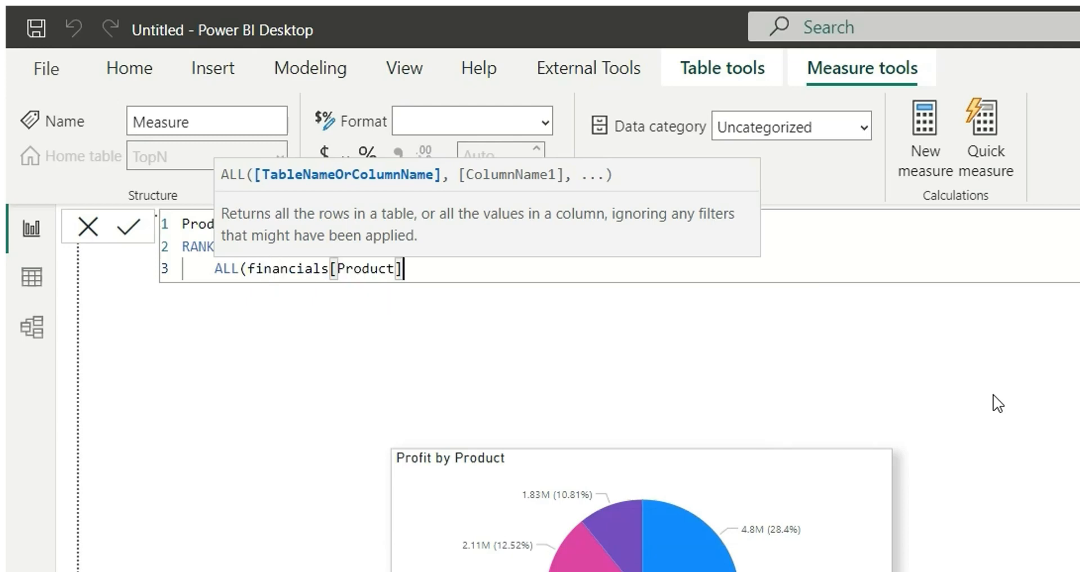
pyautogui.write(')')
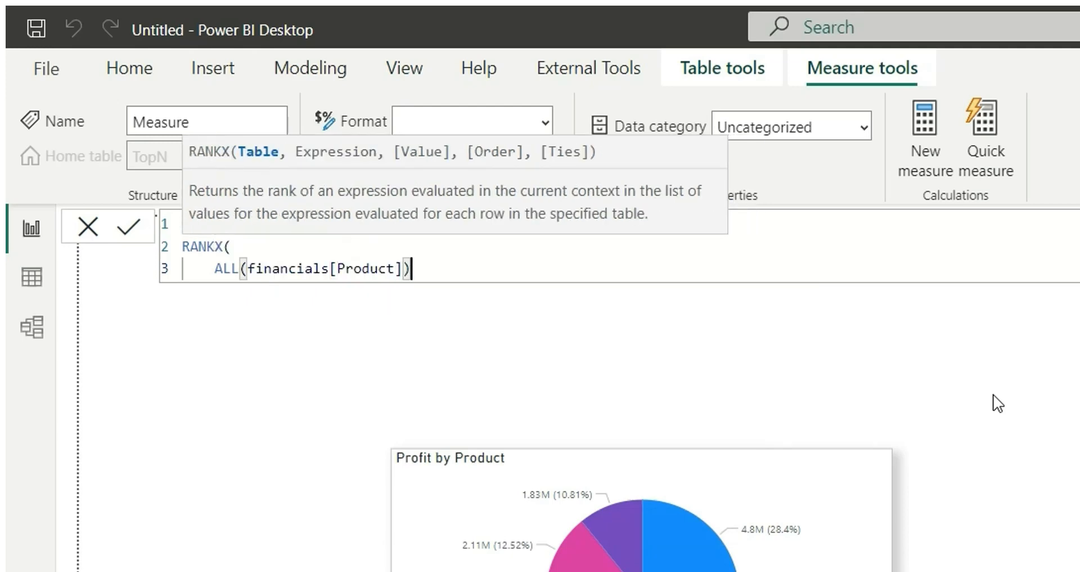
pyautogui.write(',')
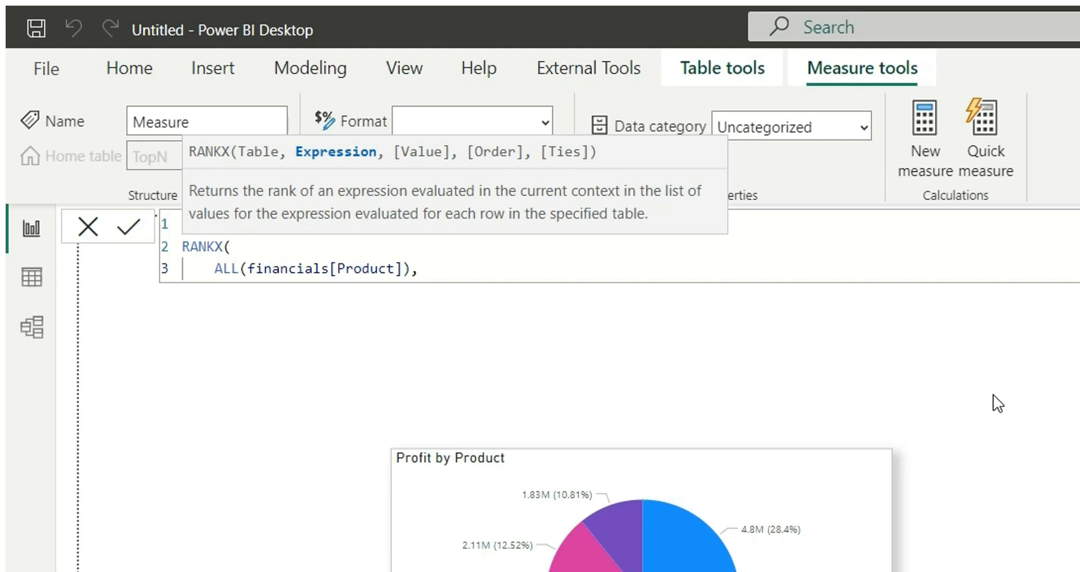
# Finish the RANKX with [Profit Measure], DESC, Dense and commit the measure
pyautogui.click(418, 269)
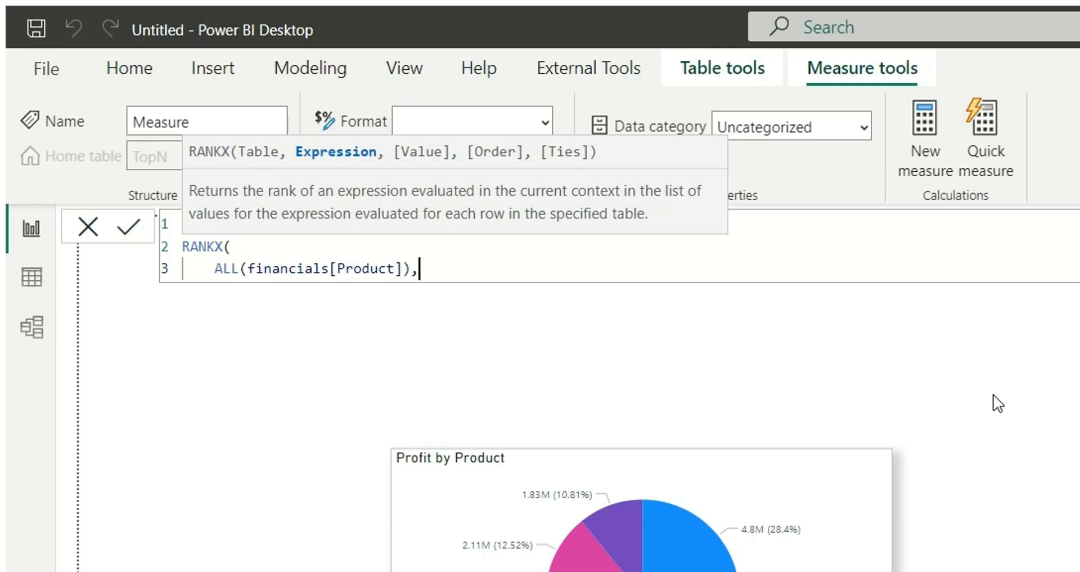
pyautogui.press('Return')
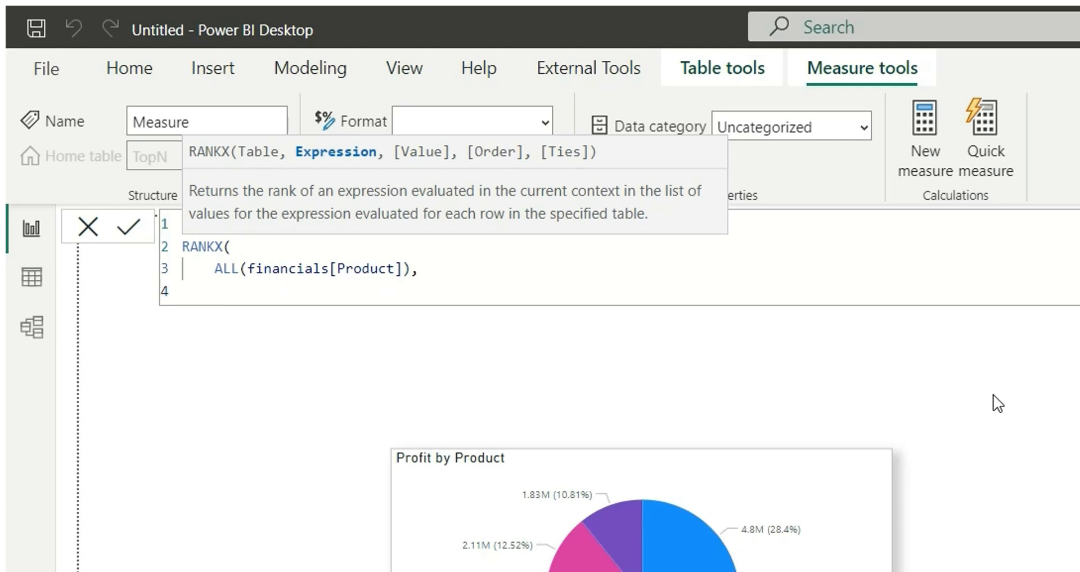
pyautogui.write('[Profit Measure')
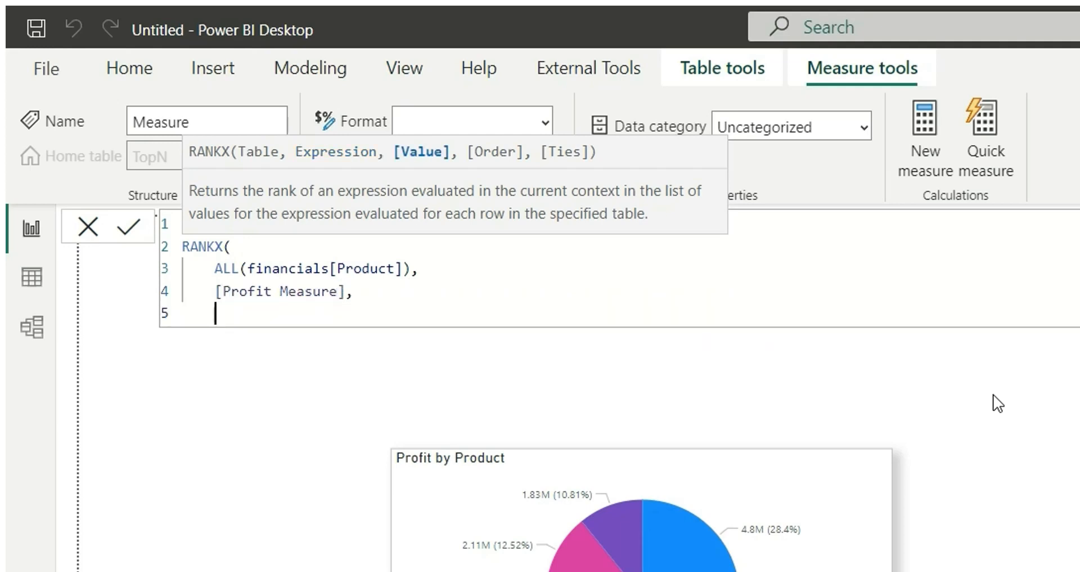
pyautogui.write(',')
pyautogui.write('DESC,')
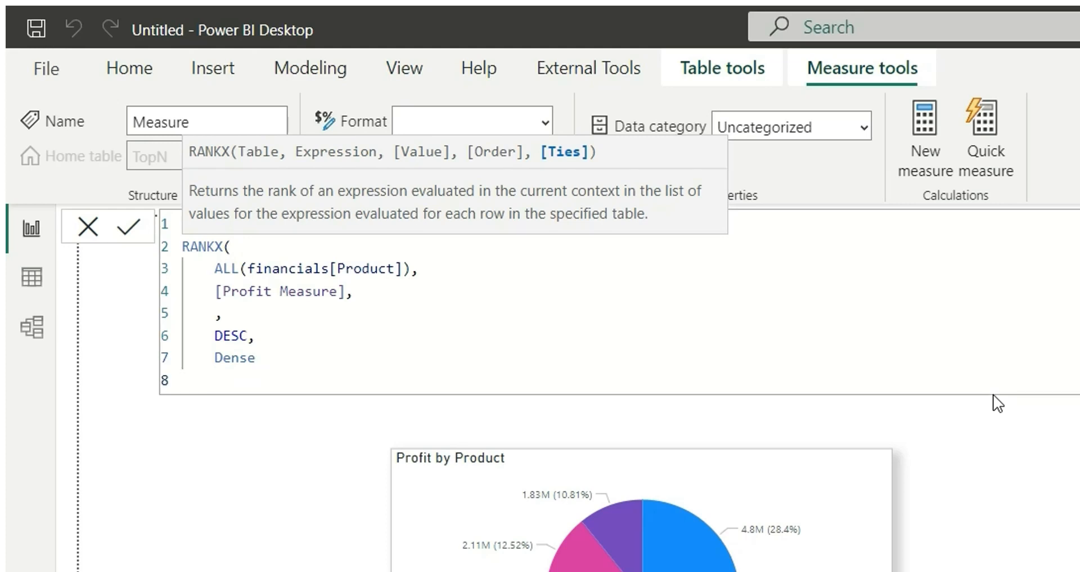
pyautogui.click(127, 226)
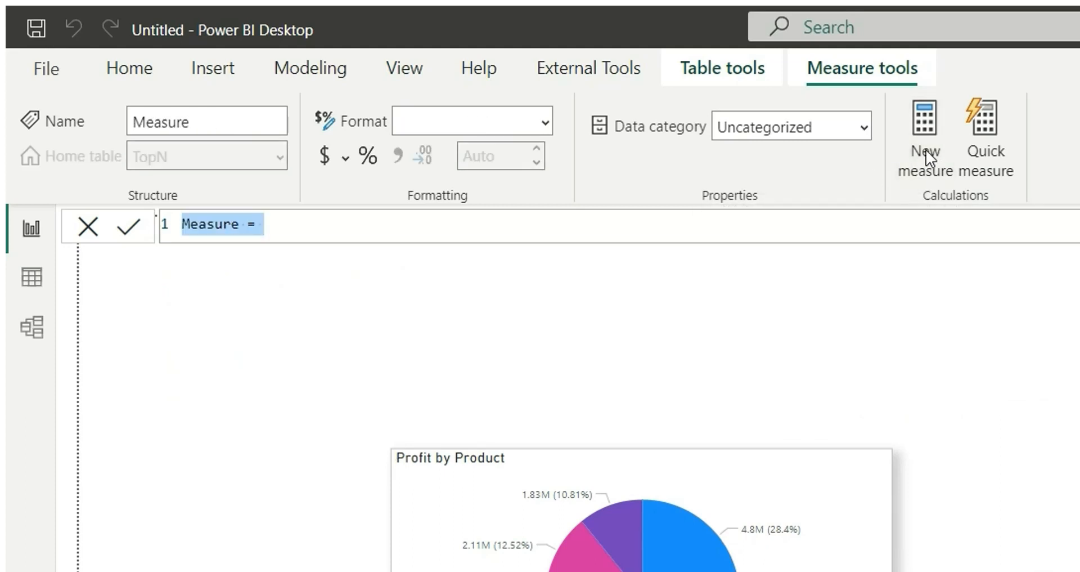
# Begin a TopN Condition measure with IF testing [Product Rank]
pyautogui.write('T')
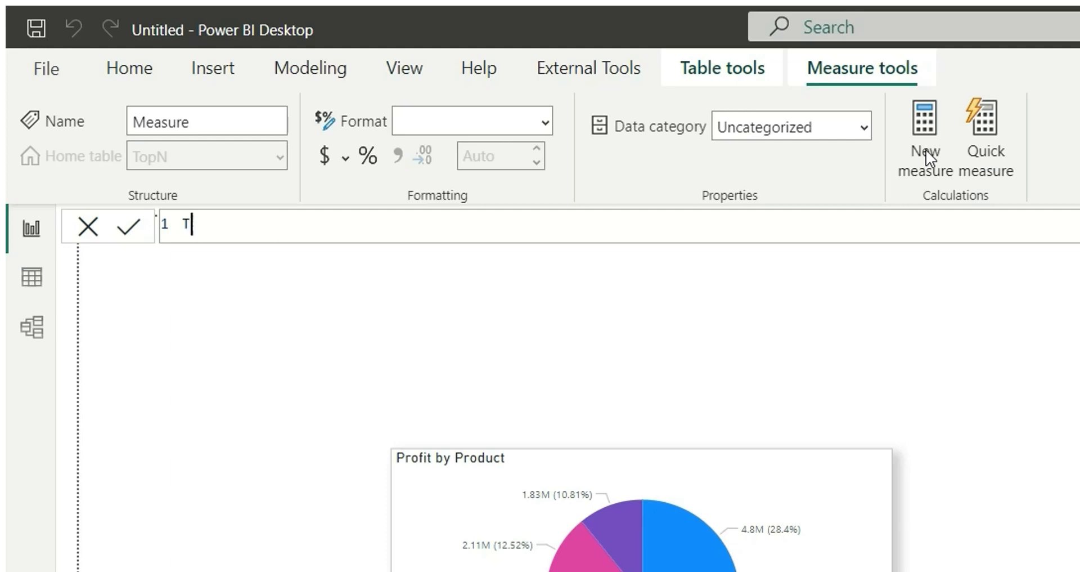
pyautogui.write('opN Con')
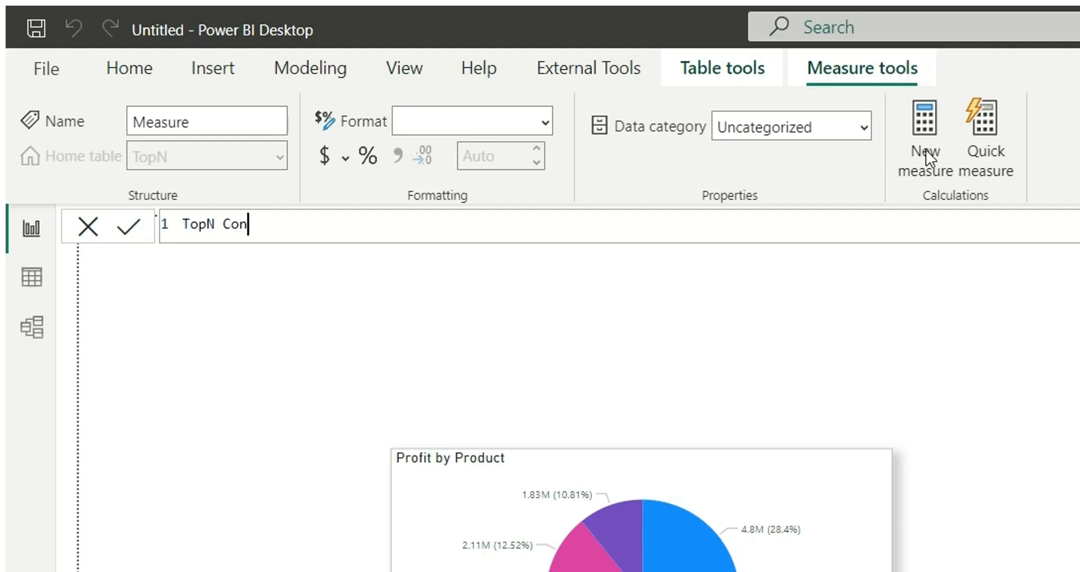
pyautogui.write('dit')
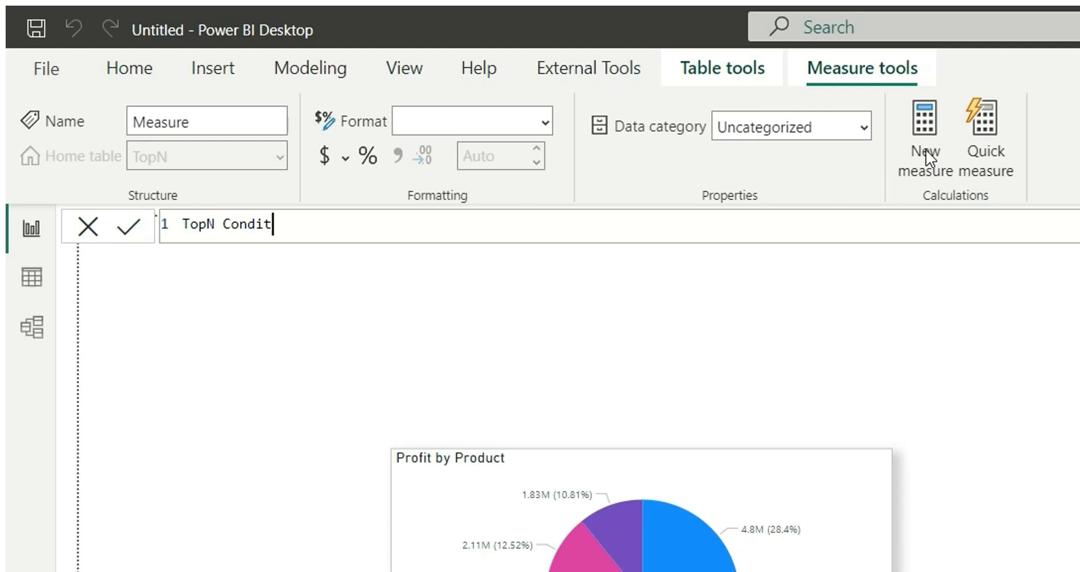
pyautogui.write('ion =')
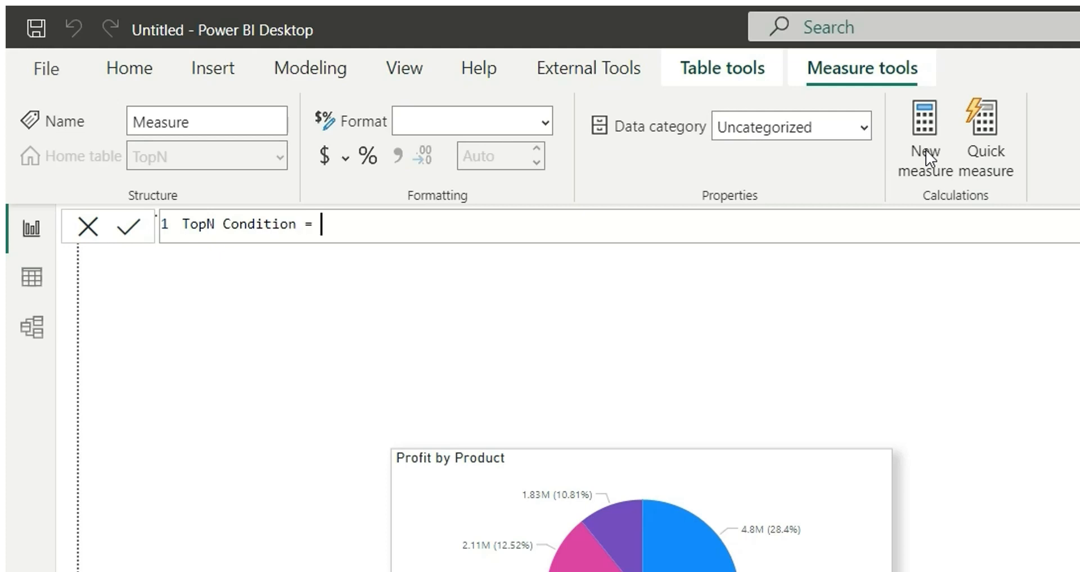
pyautogui.write('i')
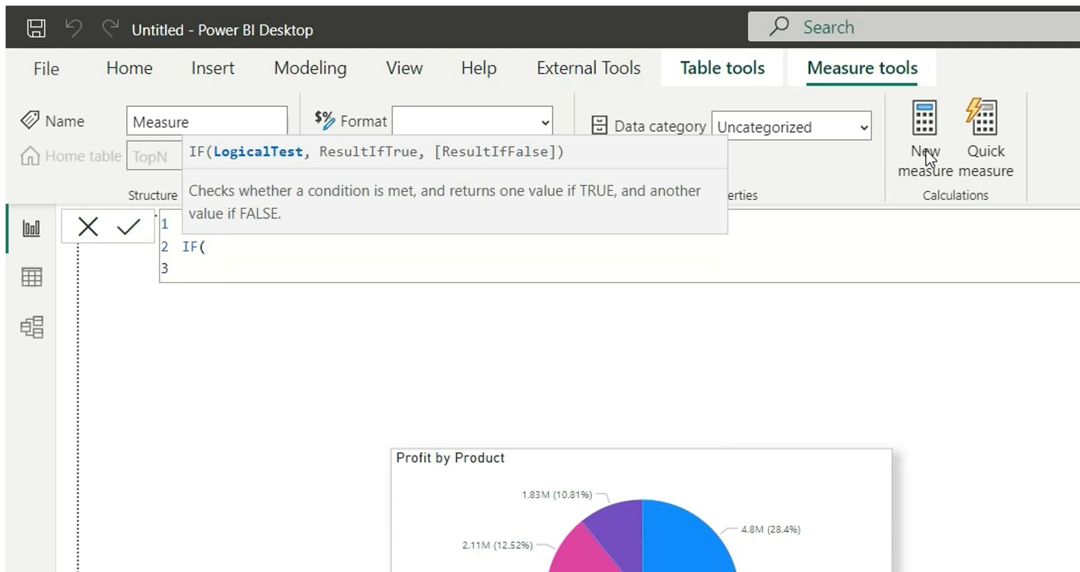
pyautogui.write('[pr')
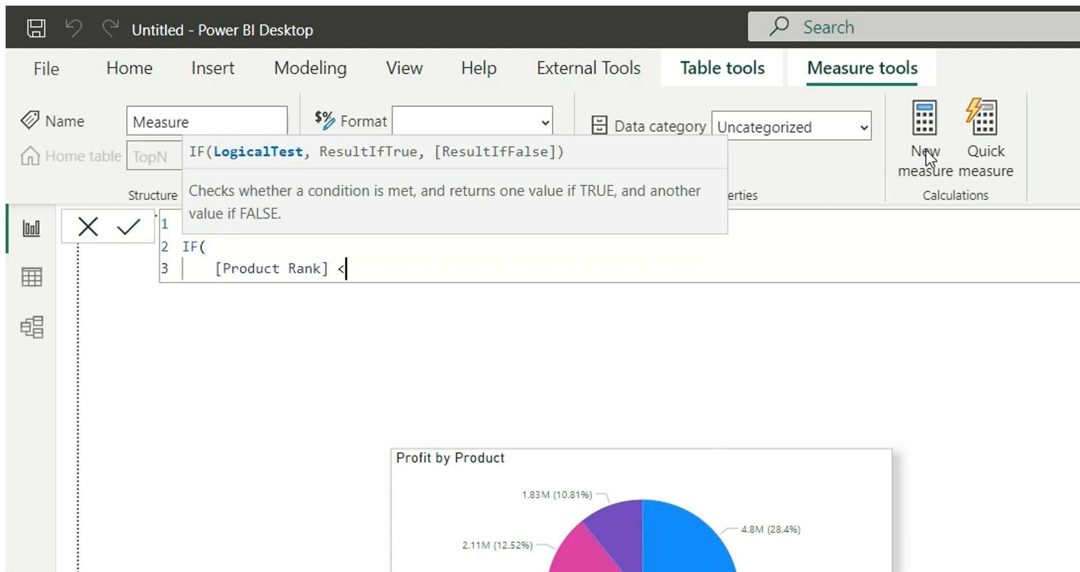
# Compare the rank to SELECTEDVALUE('TopN'[Value]) returning 1 or 0, and commit
pyautogui.write('= s')
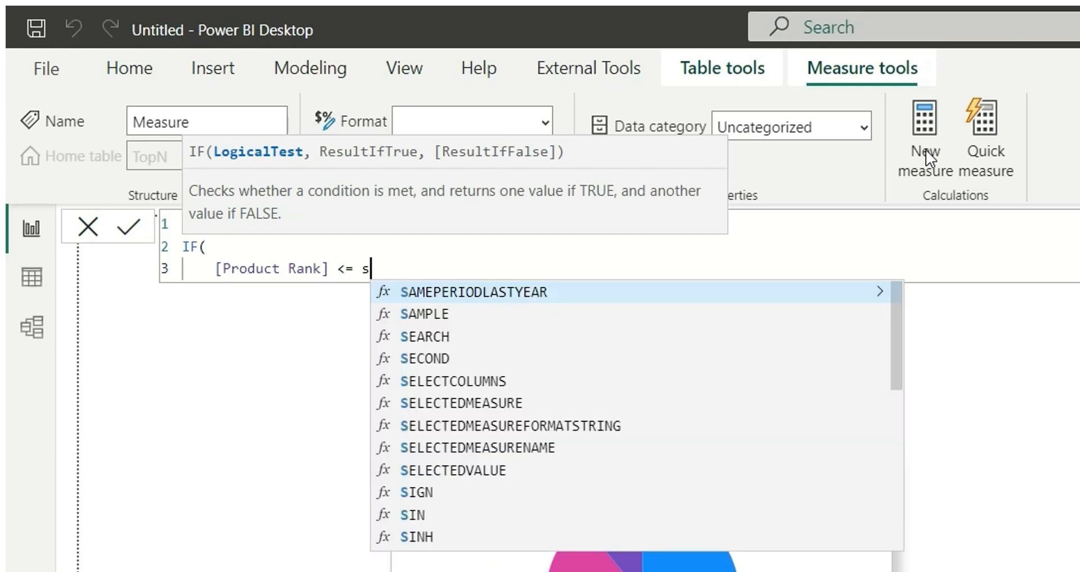
pyautogui.write('elect')
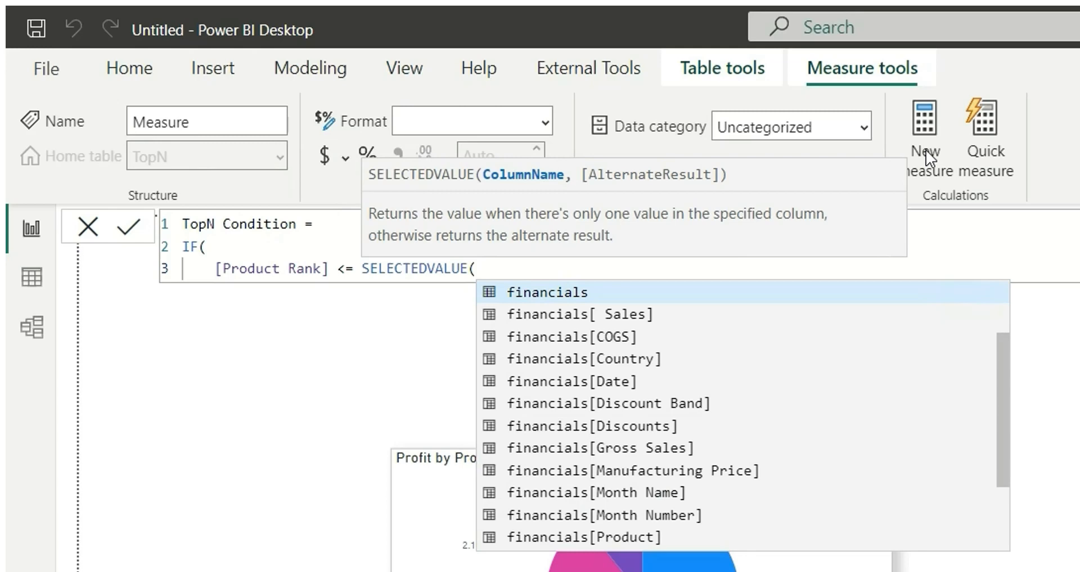
pyautogui.write('val')
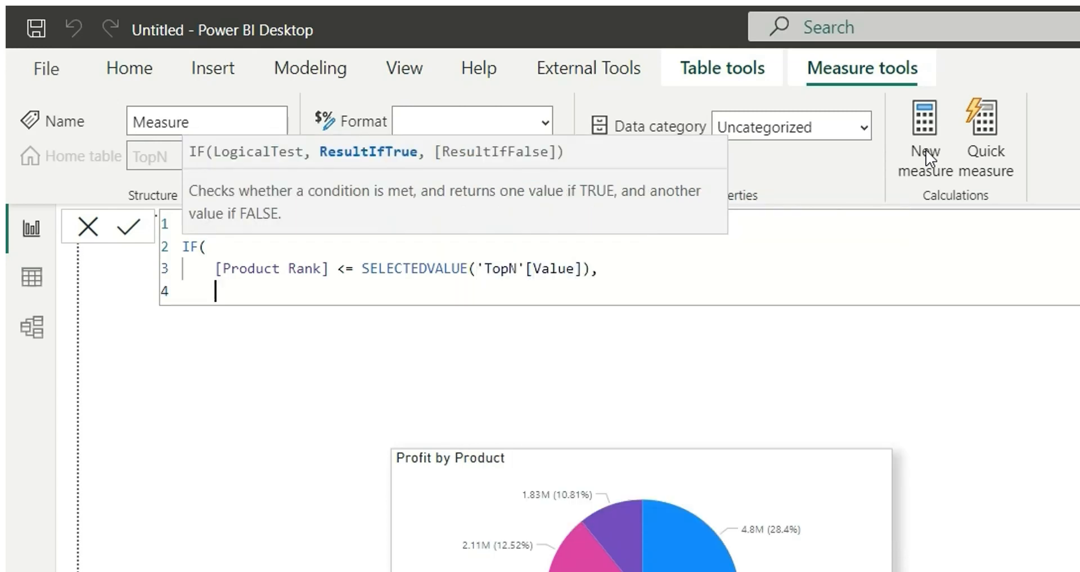
pyautogui.write('1,')
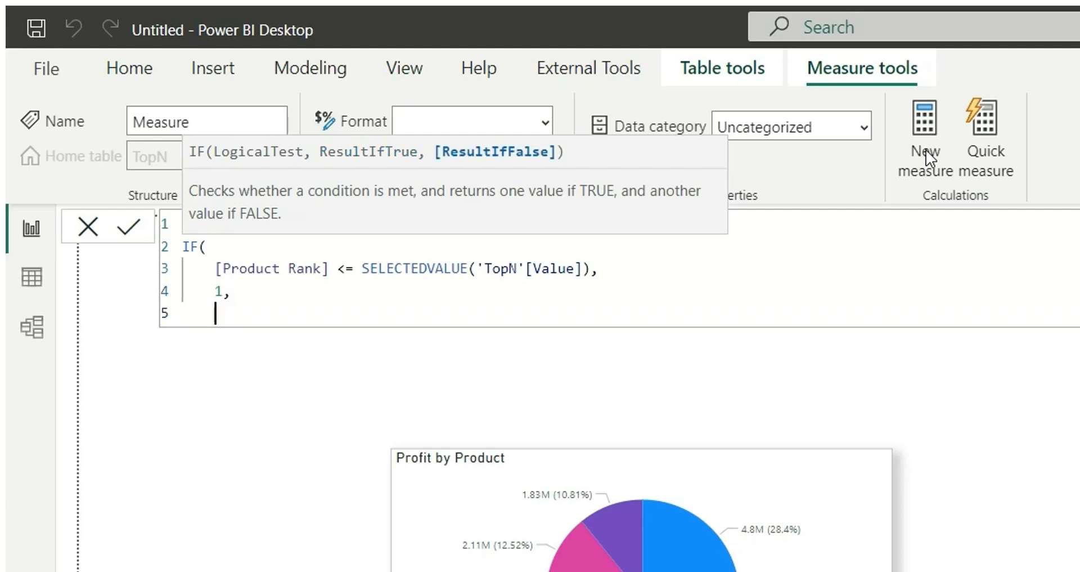
pyautogui.write('0')
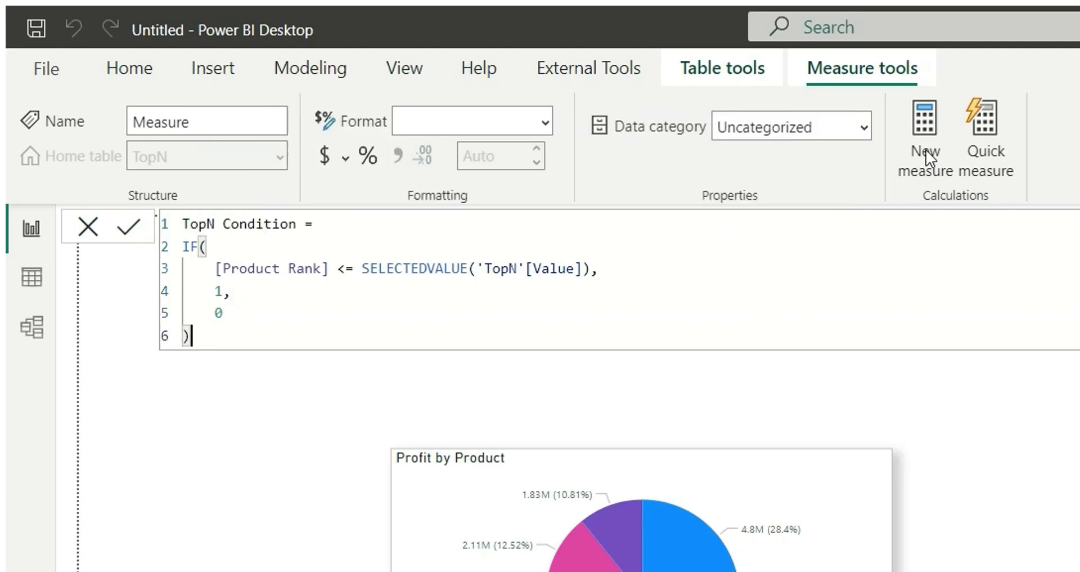
pyautogui.click(127, 226)
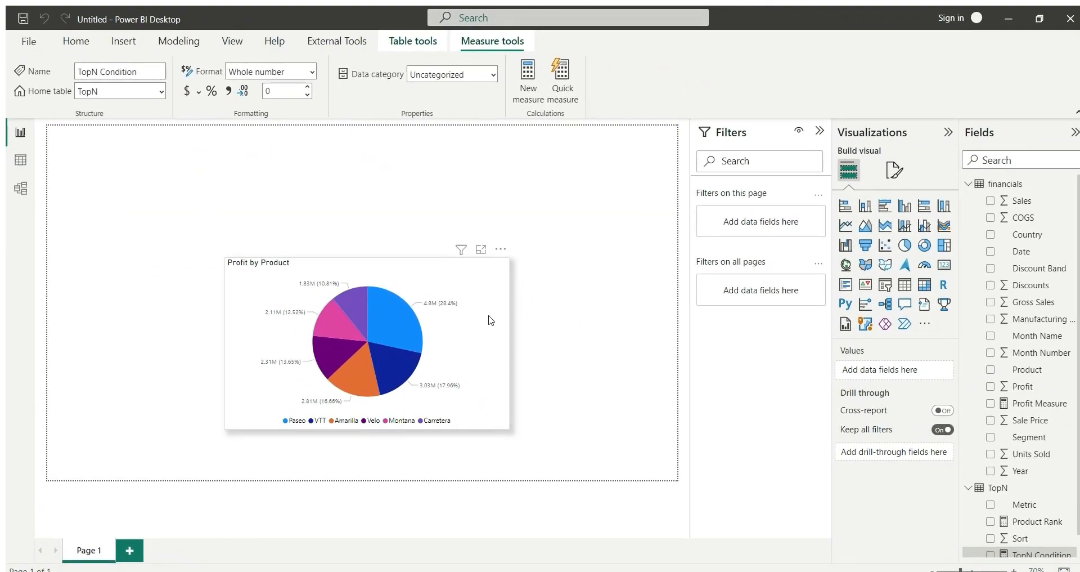
# Add a TopN Condition visual filter 'is 1' to the Profit by Product pie chart
pyautogui.click(369, 341)
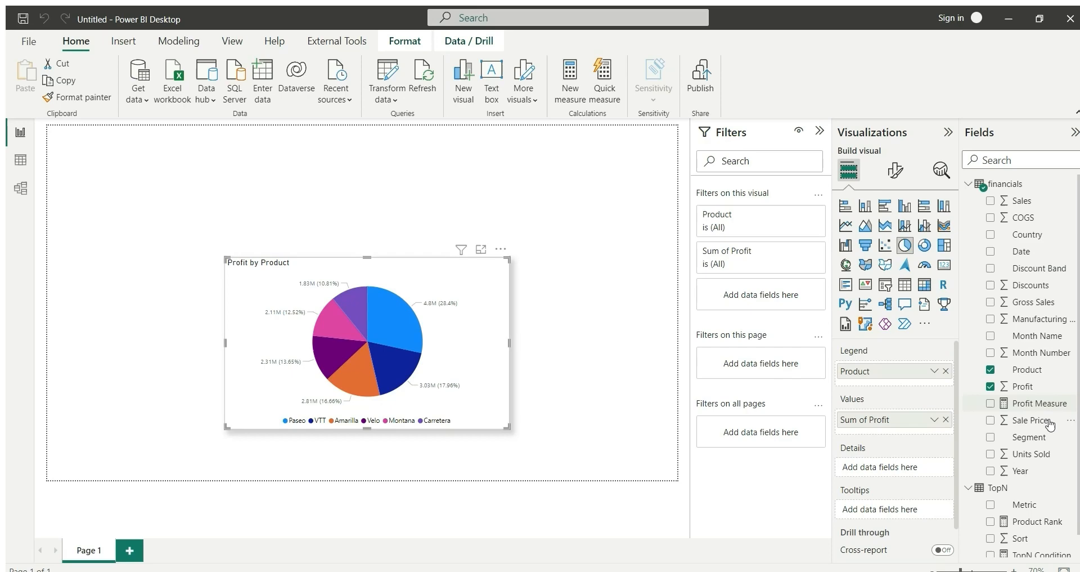
pyautogui.scroll(-3)
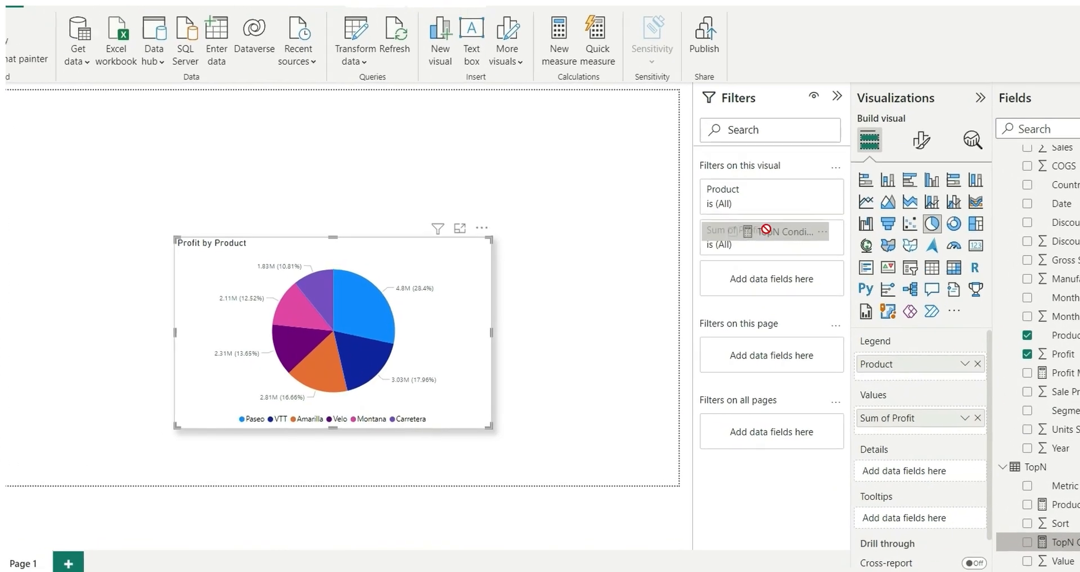
pyautogui.click(765, 231)
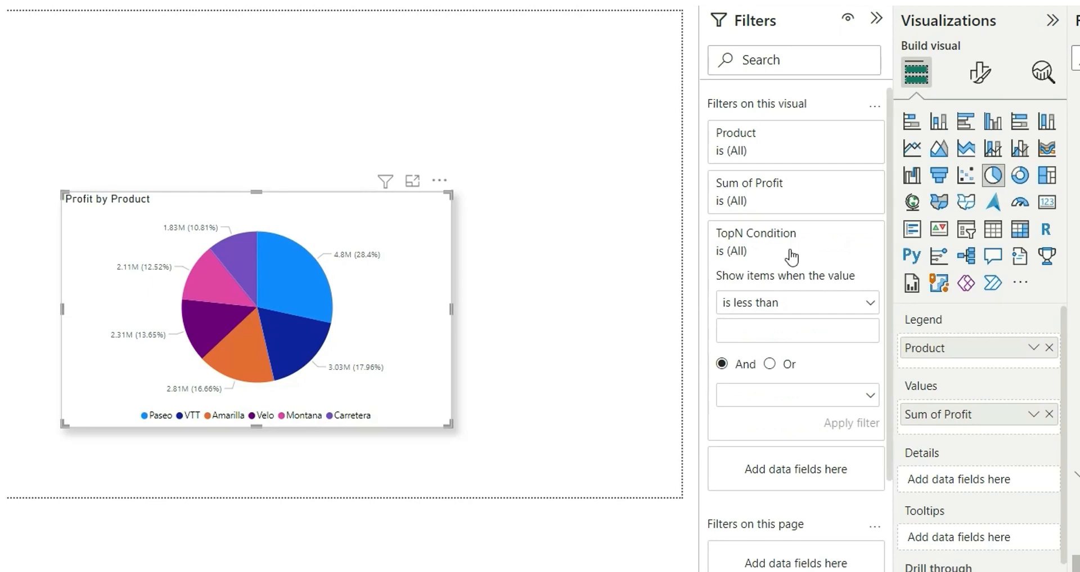
pyautogui.moveTo(792, 293)
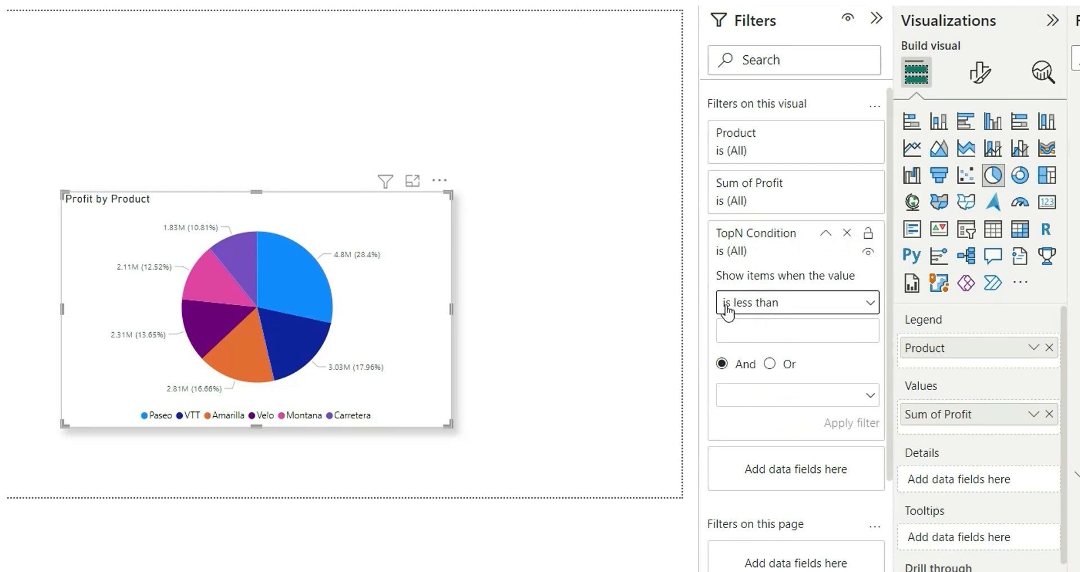
pyautogui.click(796, 303)
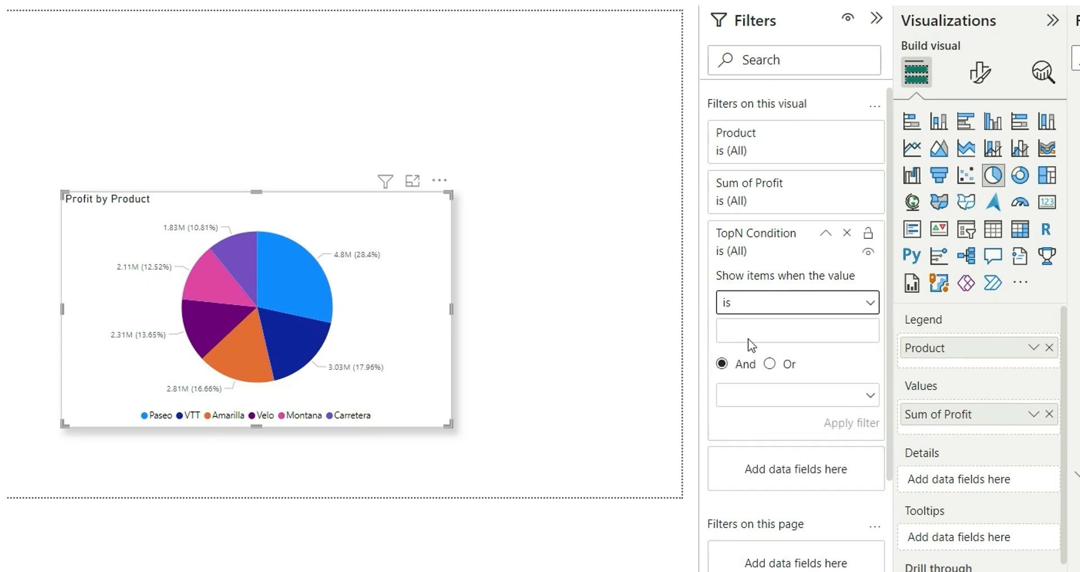
pyautogui.write('1')
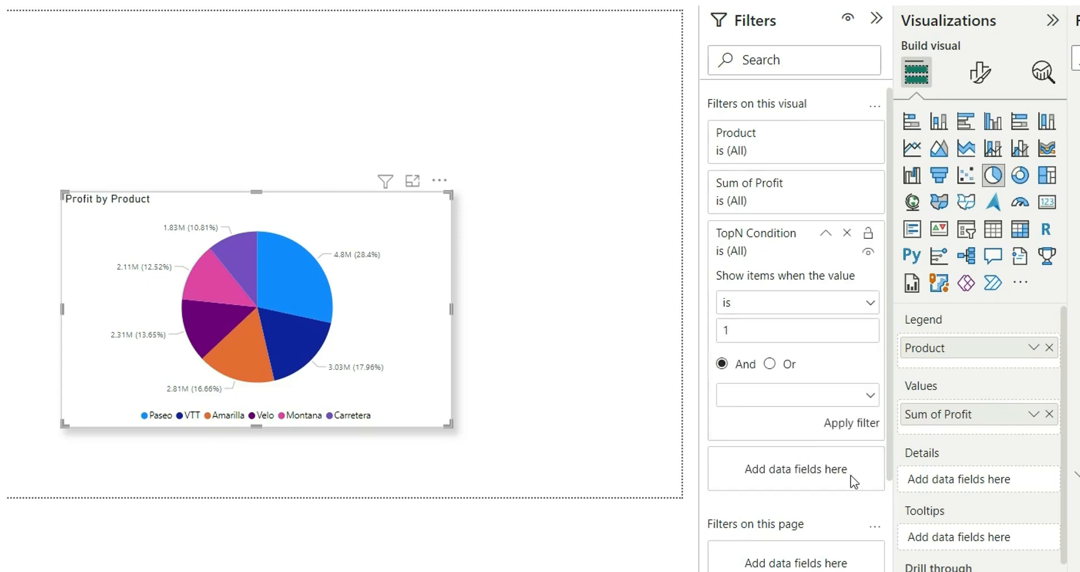
pyautogui.click(851, 422)
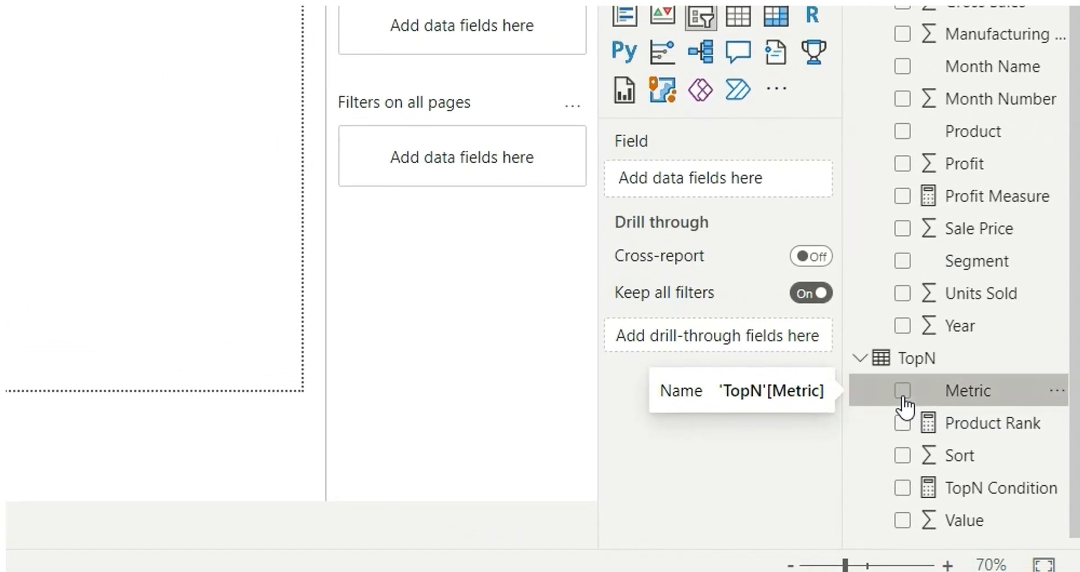
# Build a Metric slicer styled as tiles and place it above the pie chart
pyautogui.click(904, 391)
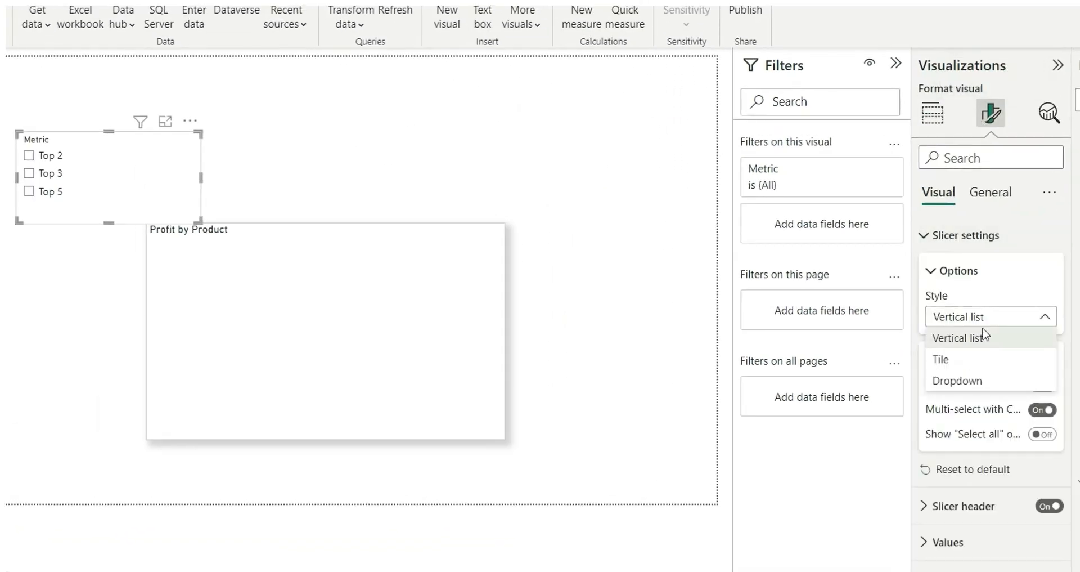
pyautogui.click(941, 359)
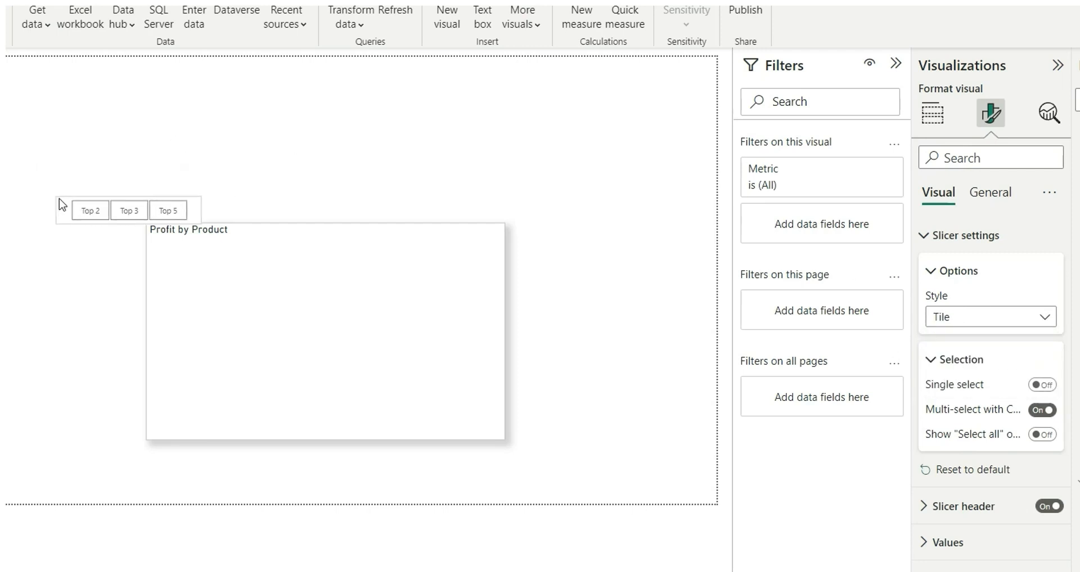
pyautogui.moveTo(191, 185)
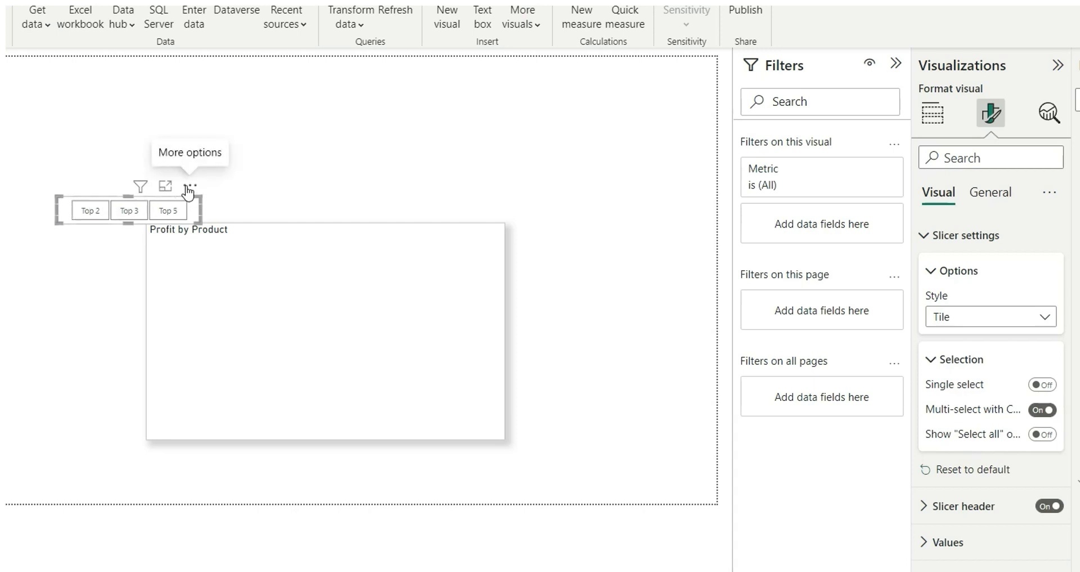
pyautogui.moveTo(128, 211); pyautogui.dragTo(445, 208)
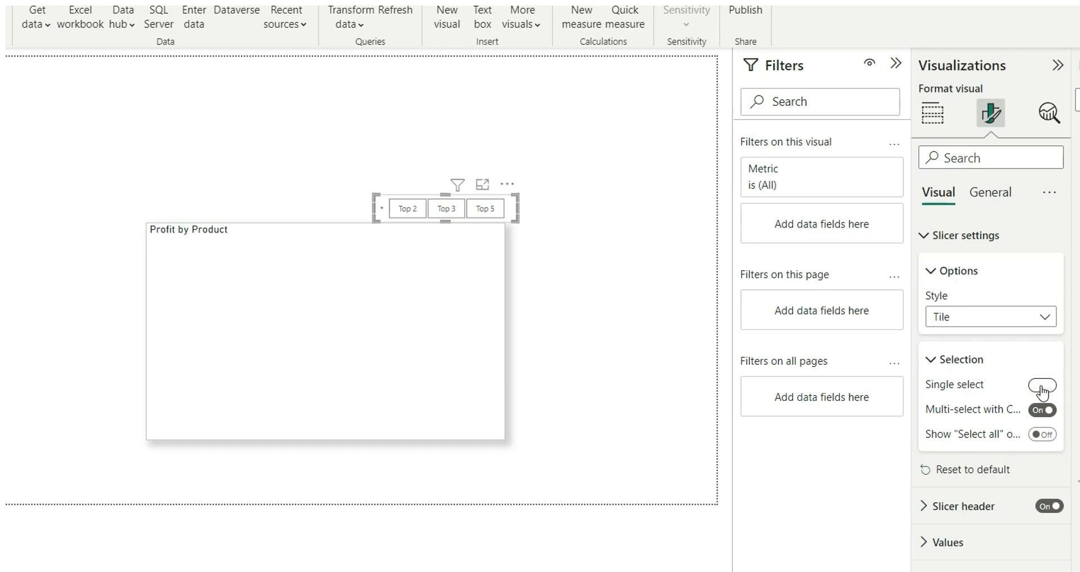
# Make the slicer single-select and sort its tiles descending
pyautogui.click(1042, 385)
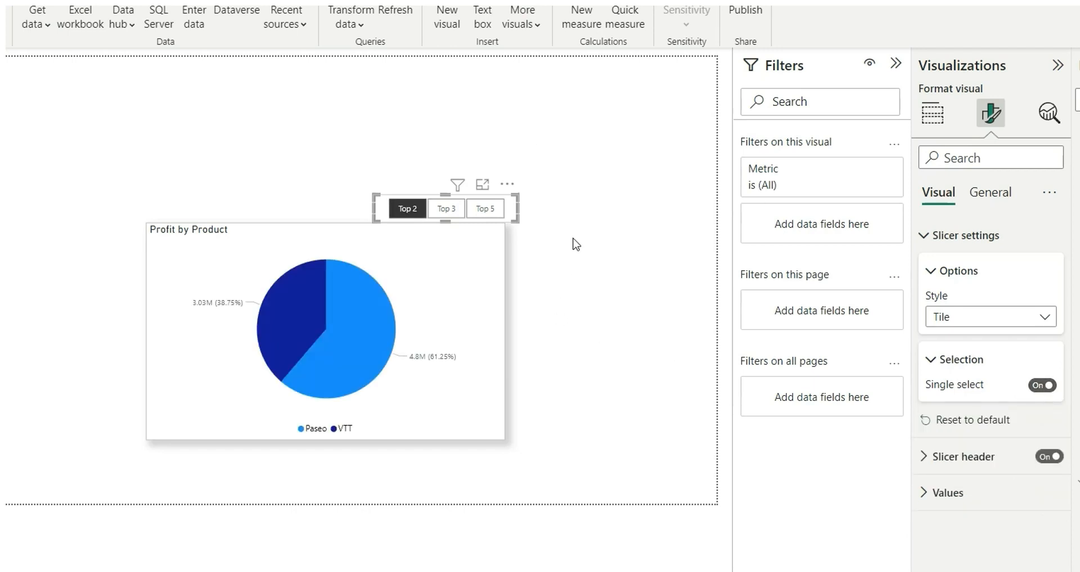
pyautogui.click(507, 183)
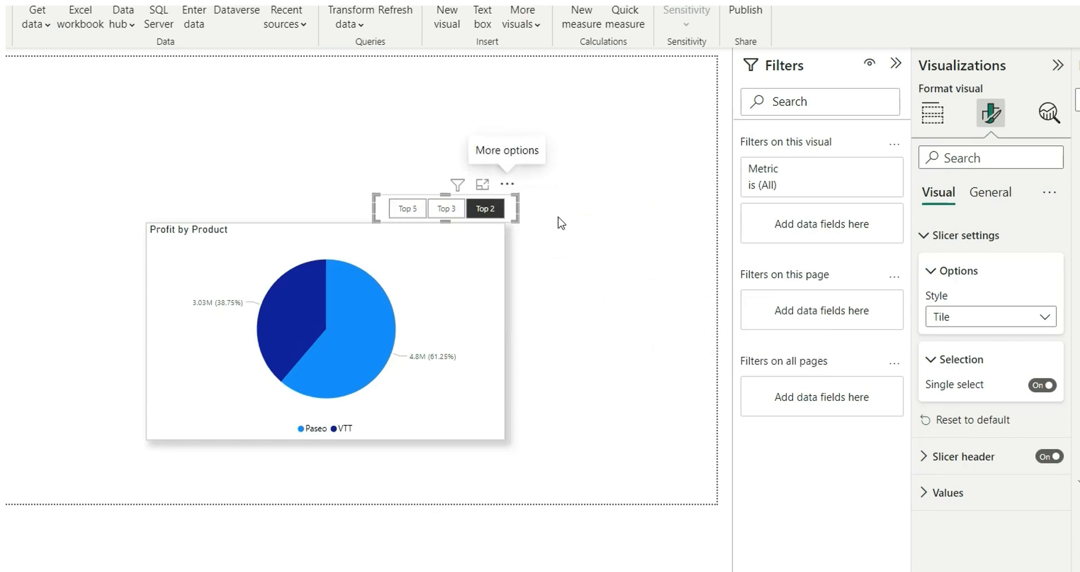
pyautogui.moveTo(407, 208)
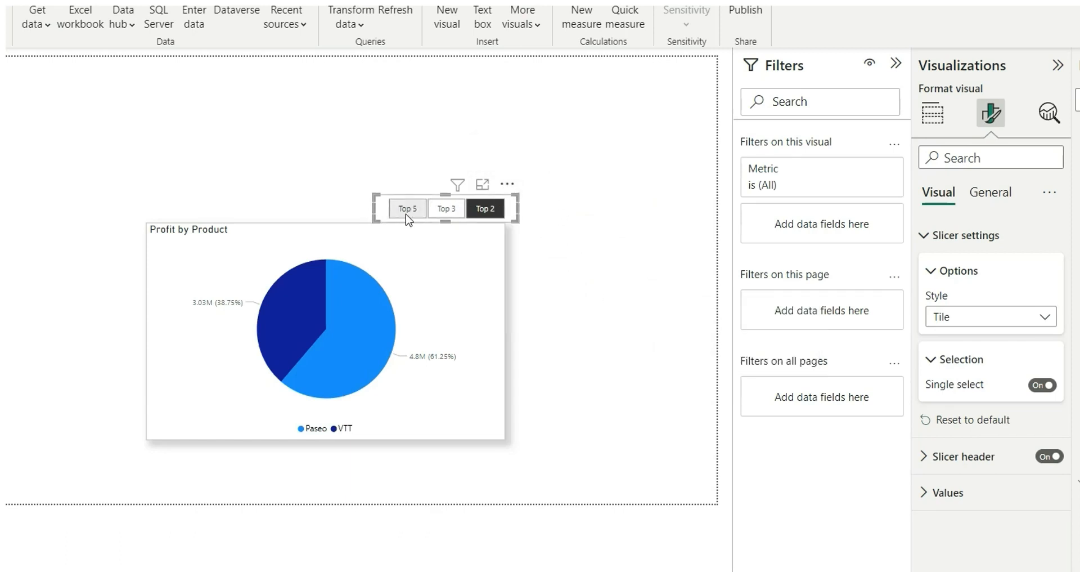
pyautogui.moveTo(539, 211)
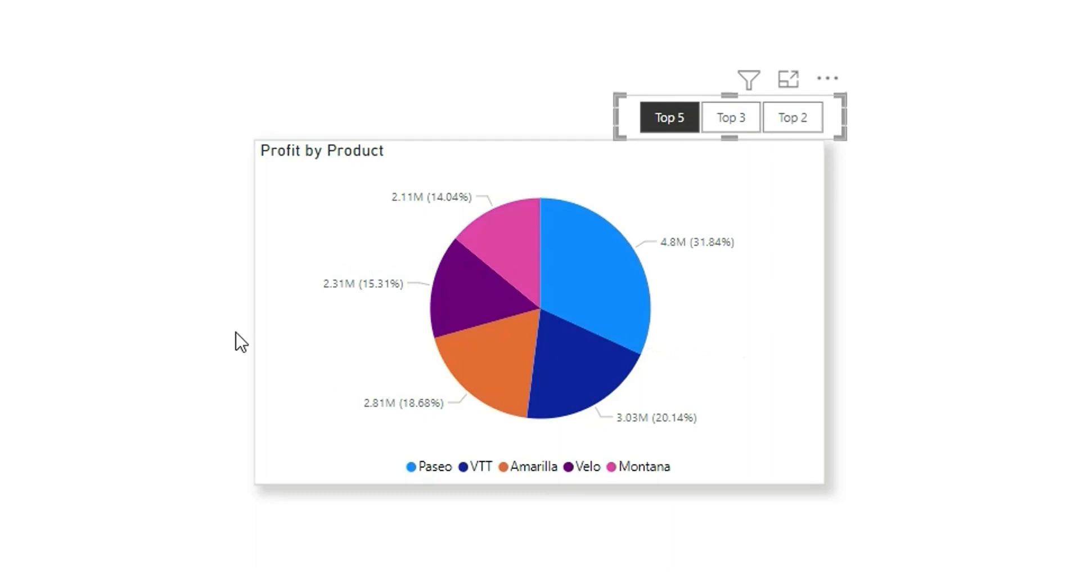
pyautogui.moveTo(938, 237)
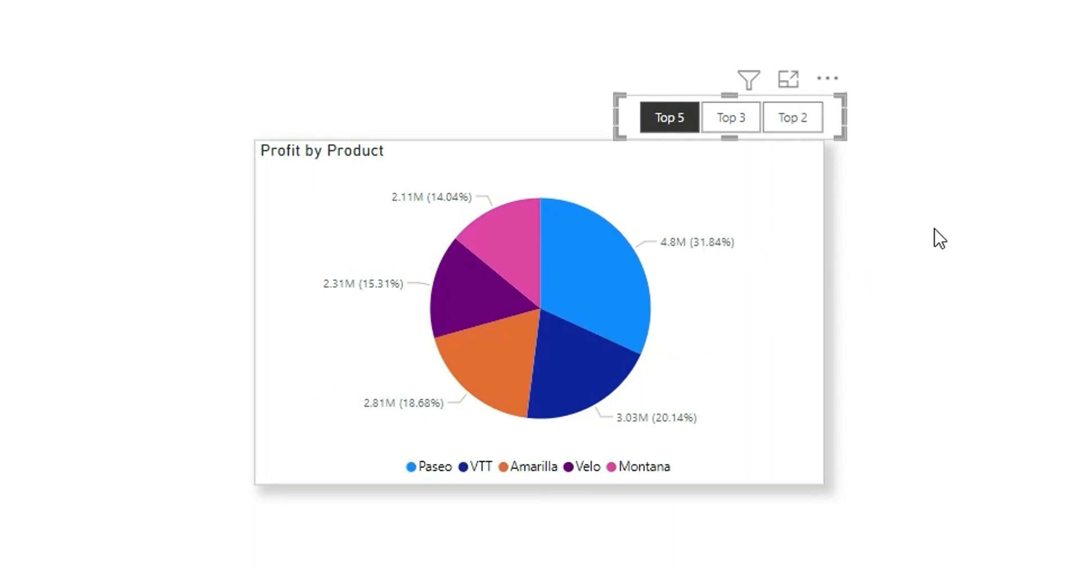
# Pick Top 3 then Top 2 on the slicer so the pie ends on Paseo and VTT
pyautogui.click(729, 115)
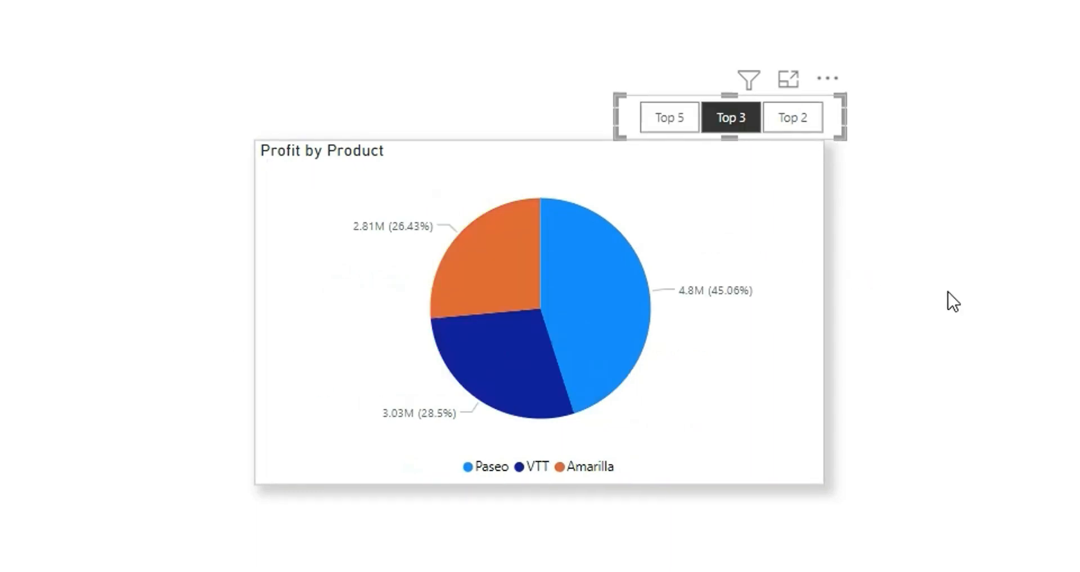
pyautogui.moveTo(622, 241)
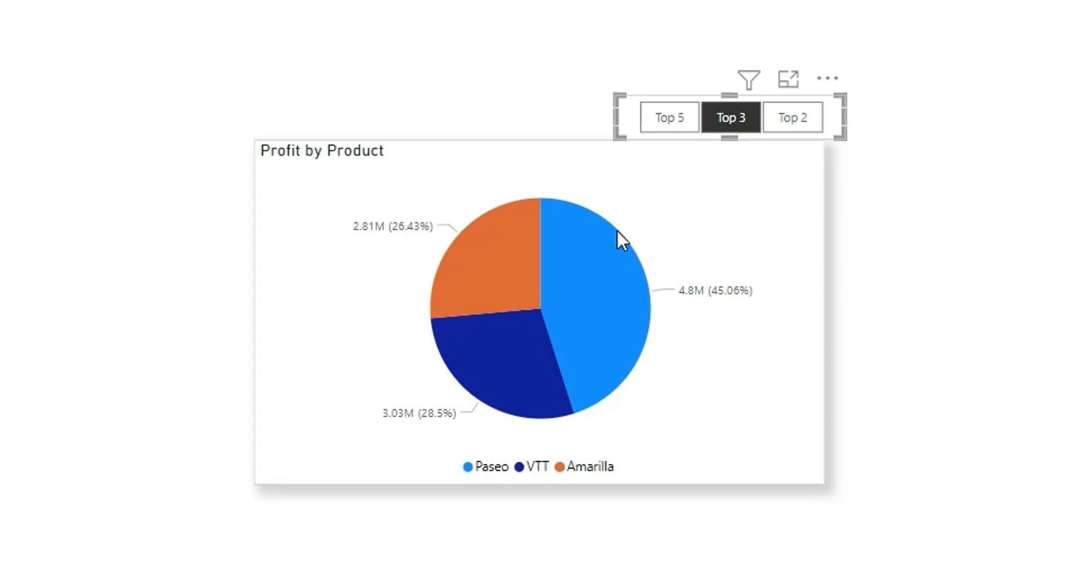
pyautogui.click(791, 117)
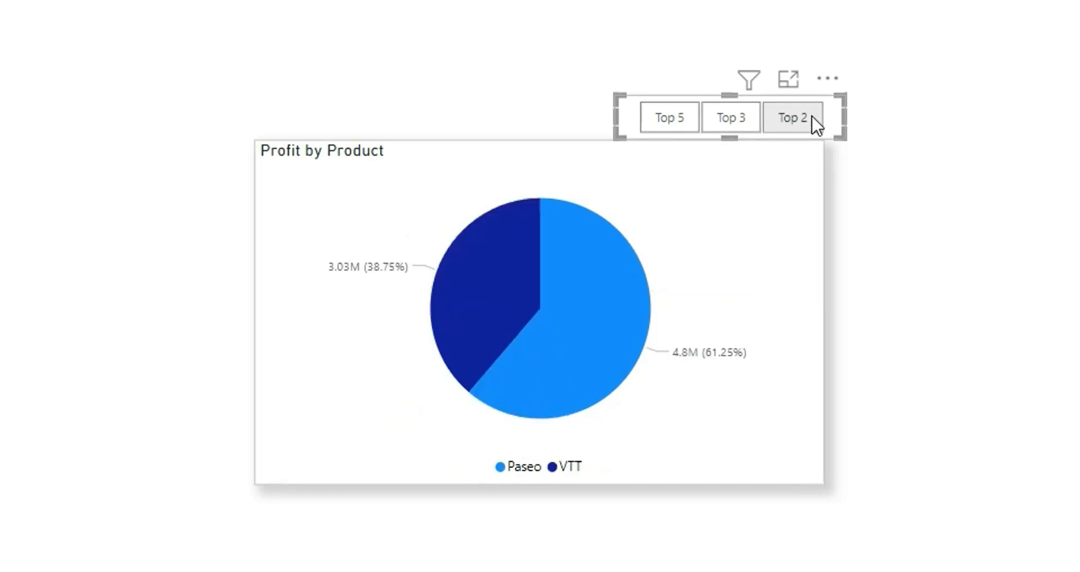
pyautogui.click(792, 117)
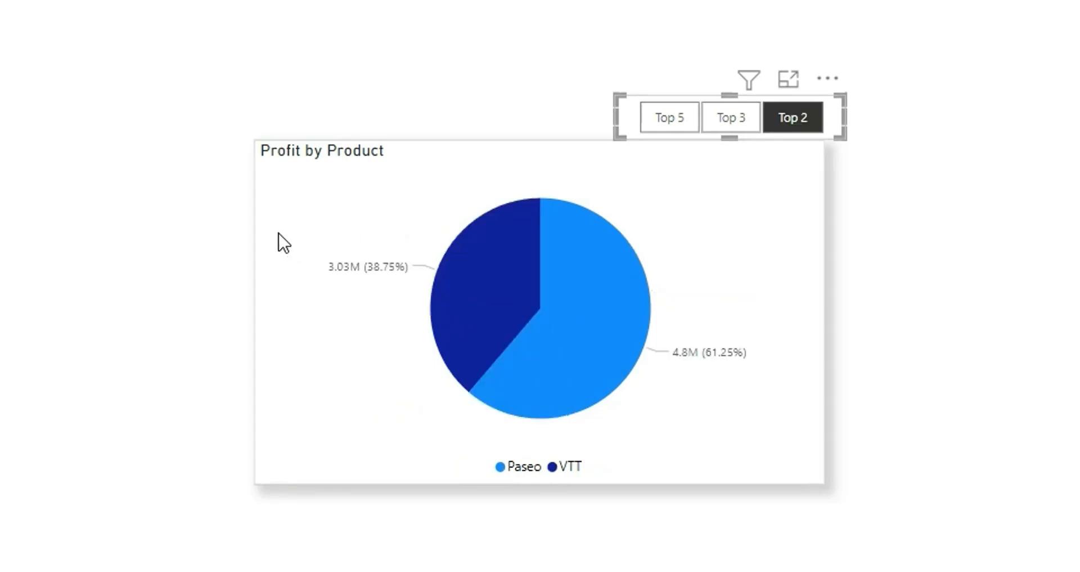
pyautogui.moveTo(1007, 421)
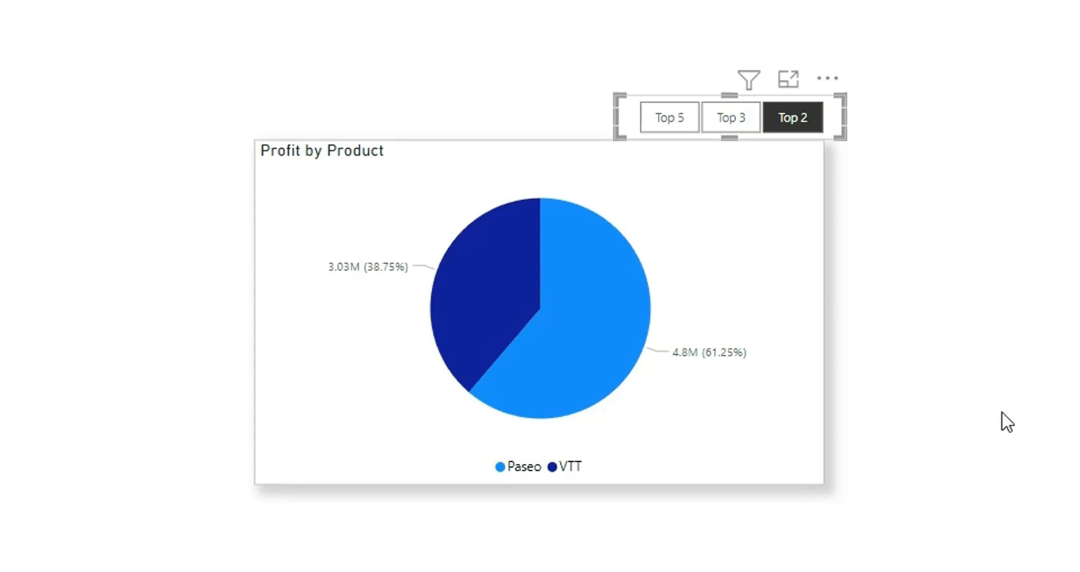